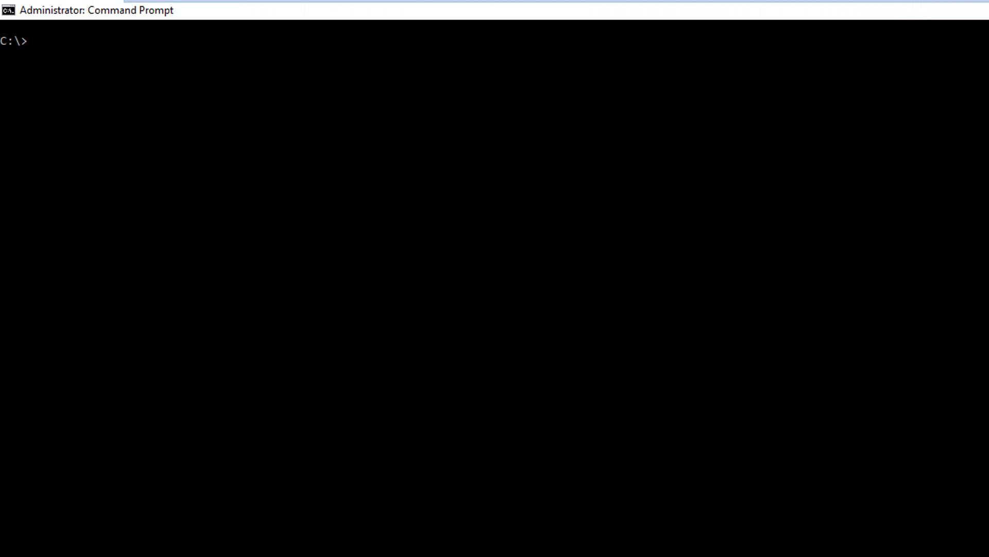
- List running containers with docker ps, then stop jobservice container e143b8323b45 using its pasted ID
text(docker ps)
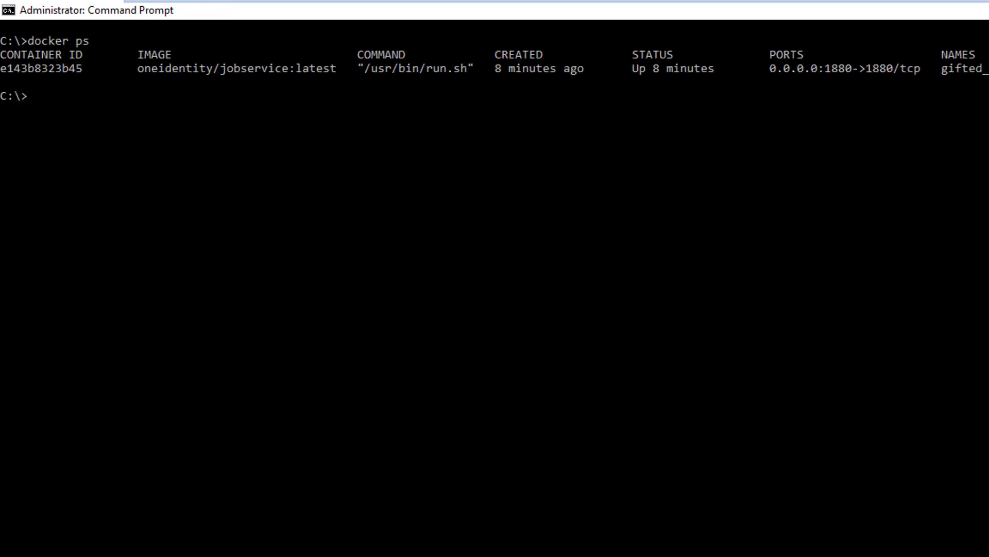
text(docker s)
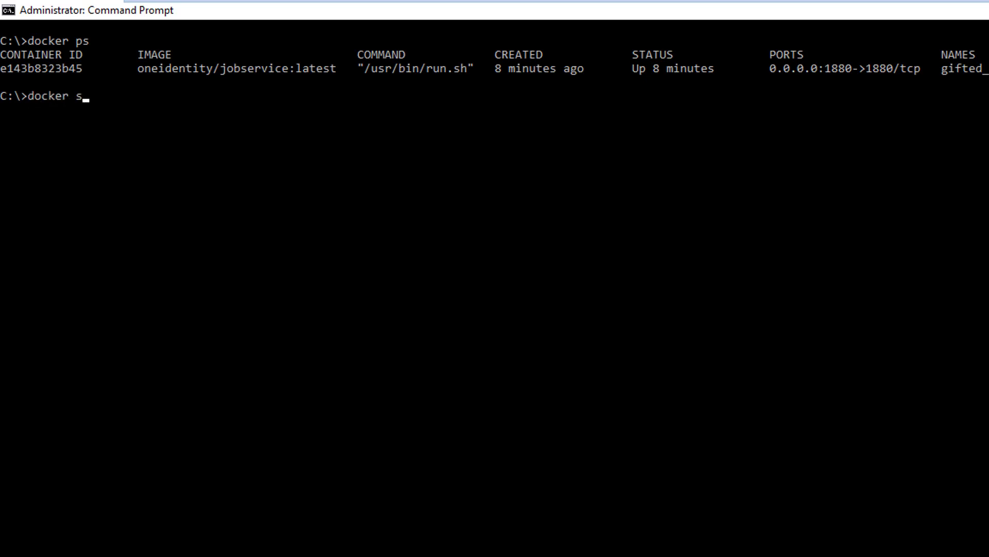
text(top)
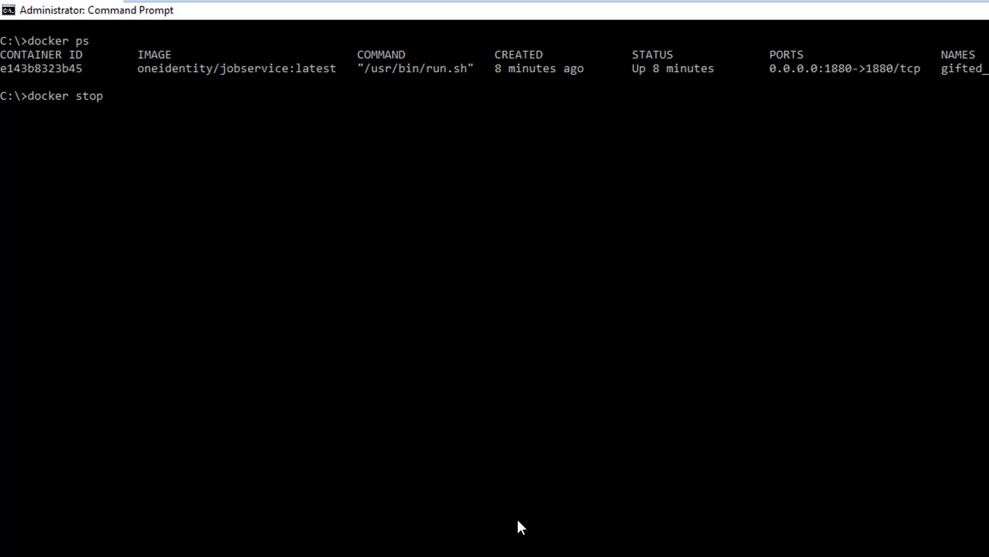
right_click(69, 69)
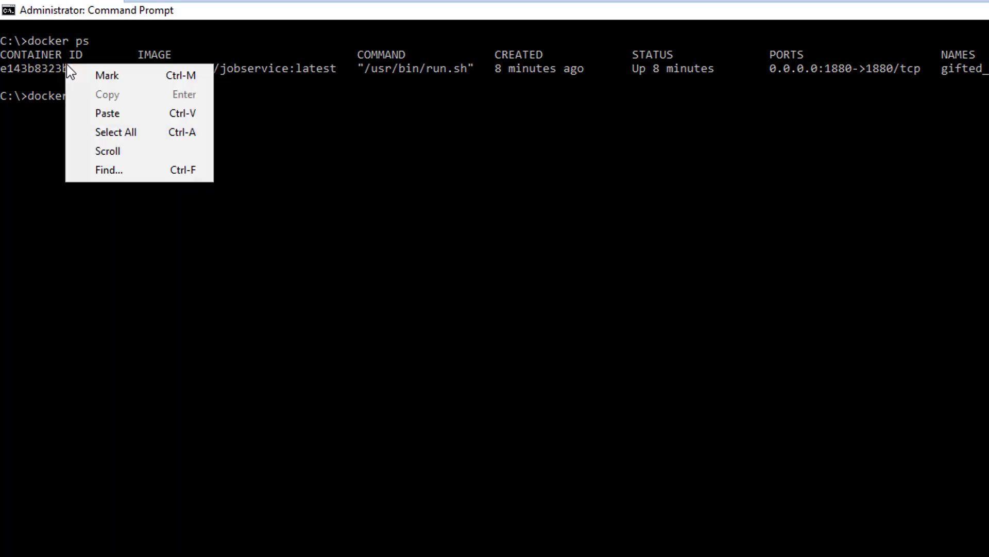
click(106, 75)
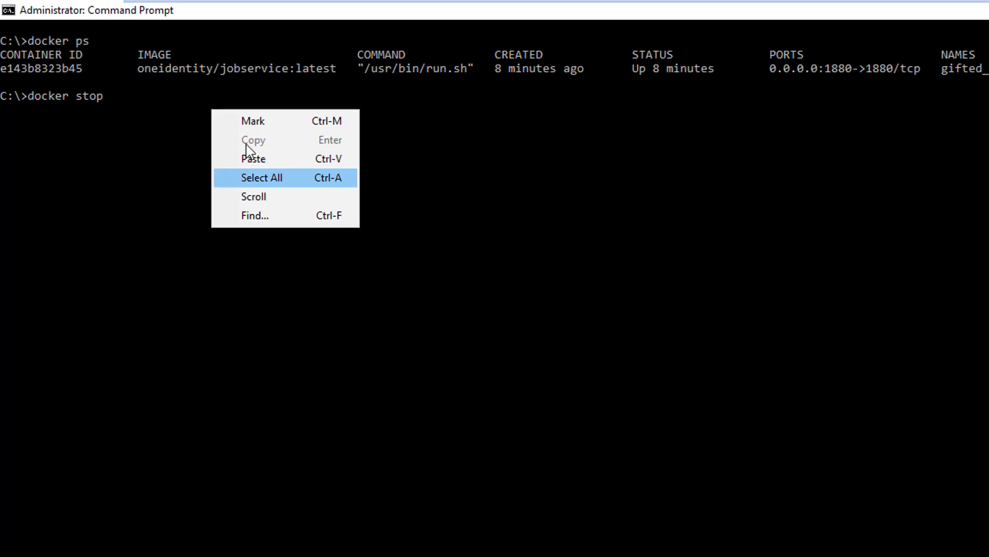
click(253, 158)
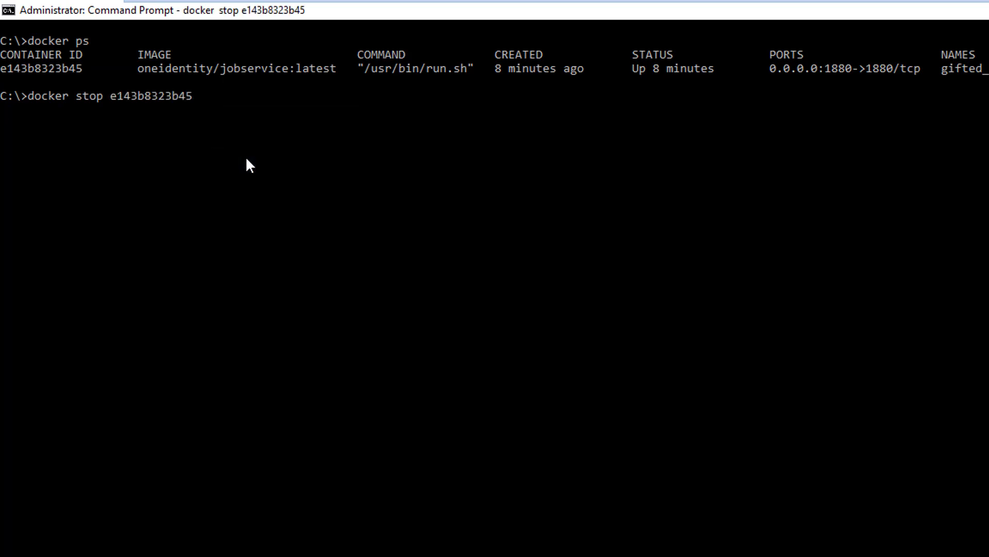
key(Return)
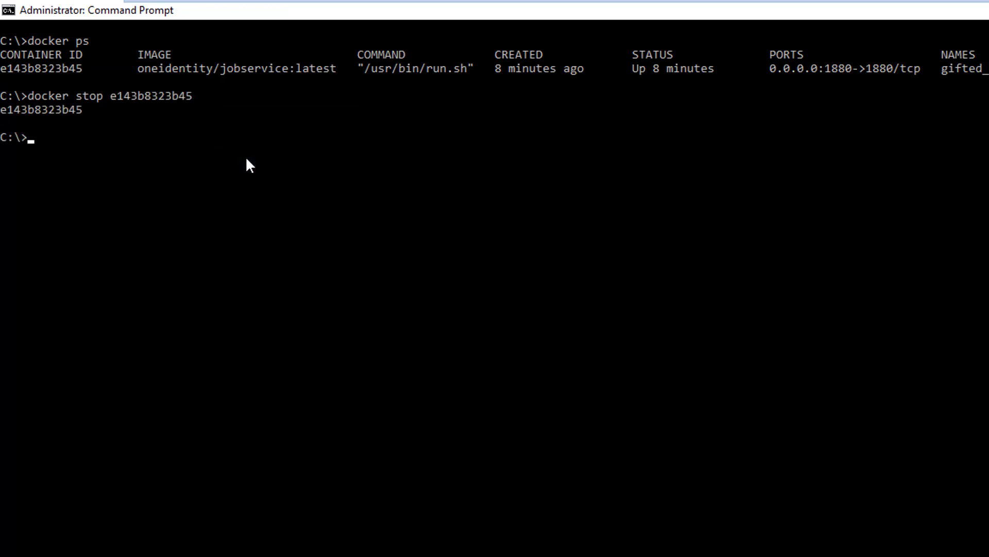
text(docker stop e143b8323b45)
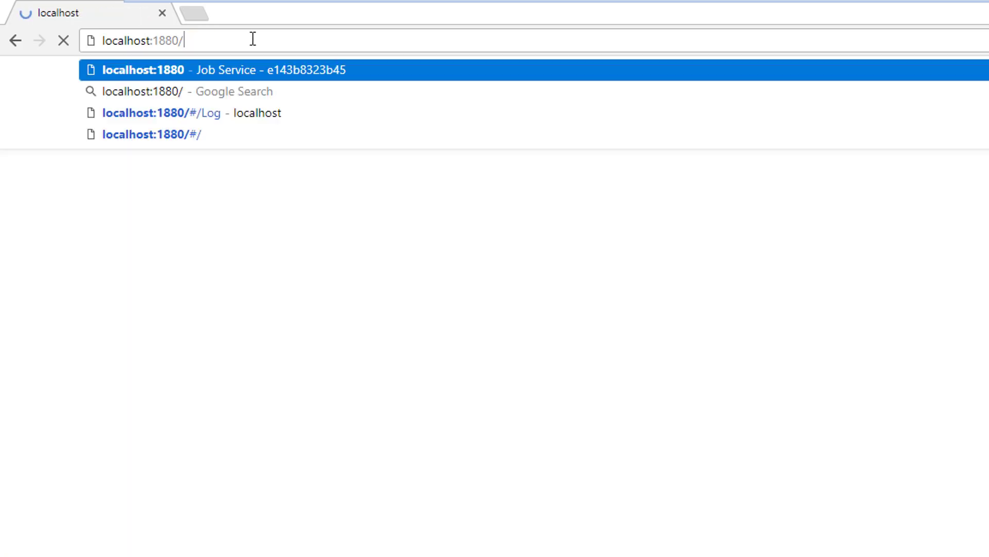
- Reload localhost:1880 in Chrome to check whether the Job Service still answers
key(Return)
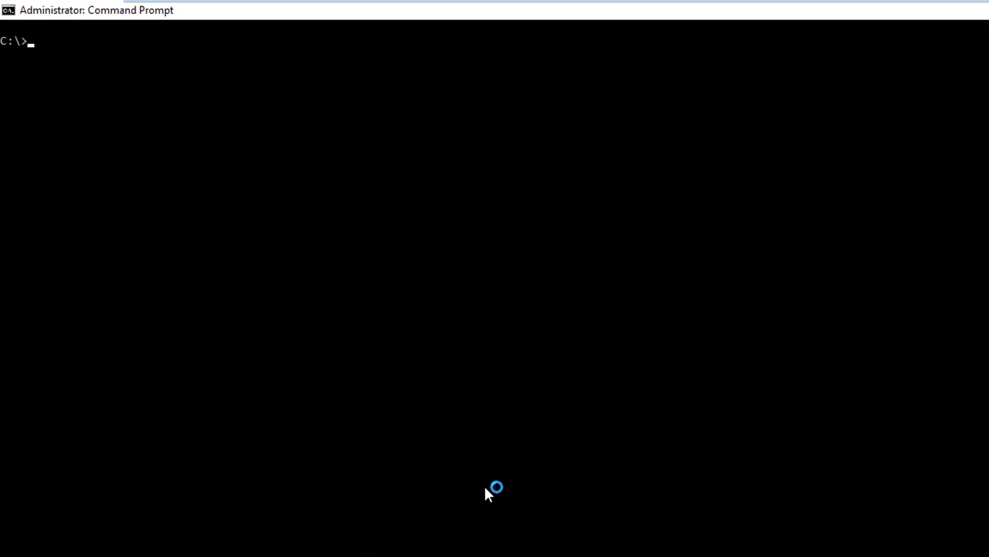
- Clear the console and run a detached oneidentity/jobservice container with -p 1880:1880 and the secrets and logs mounts
text(cls)
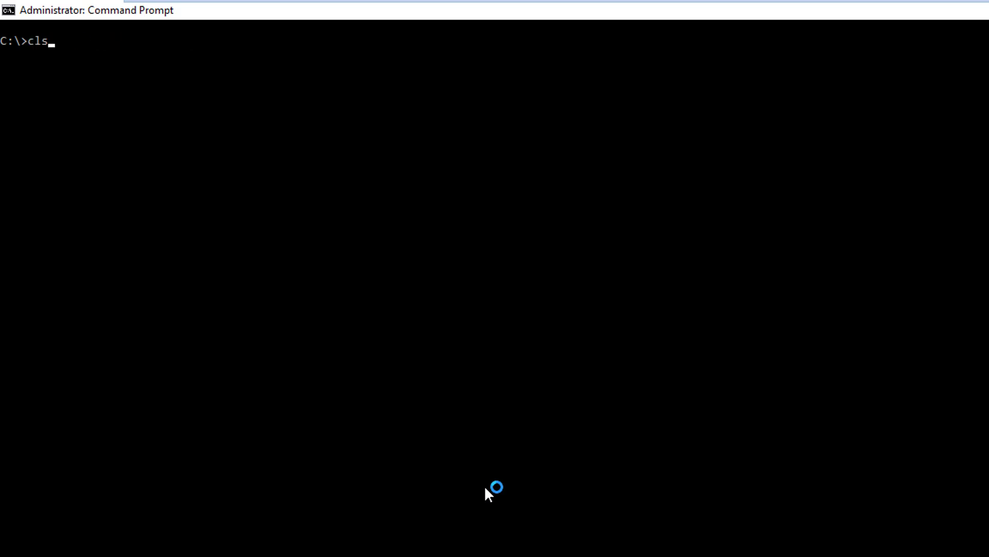
text(docker run -d  -p 1880:1880 -v c:/secrets:/run/secrets:ro -v c:/logs:/var/log/jobservice oneidentity/jobservice:latest)
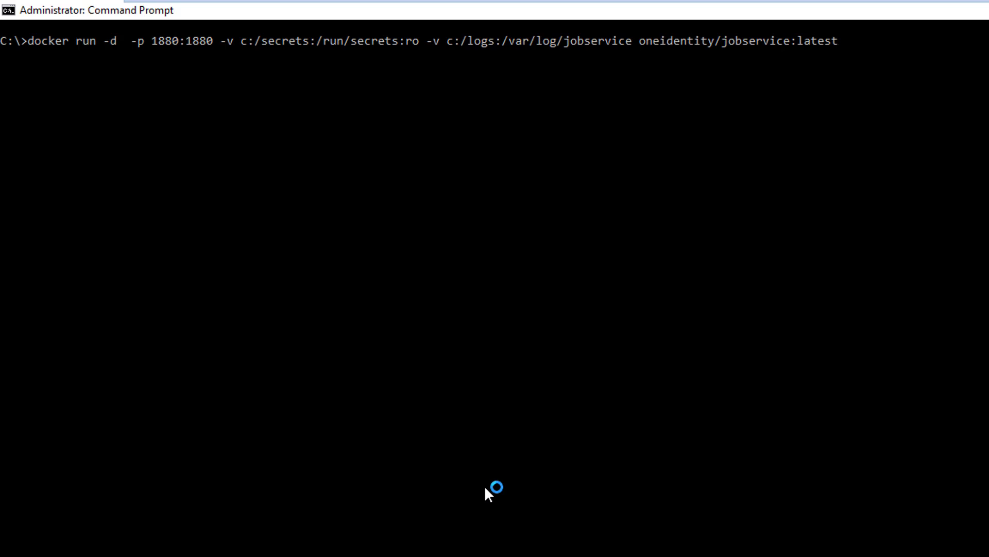
key(Return)
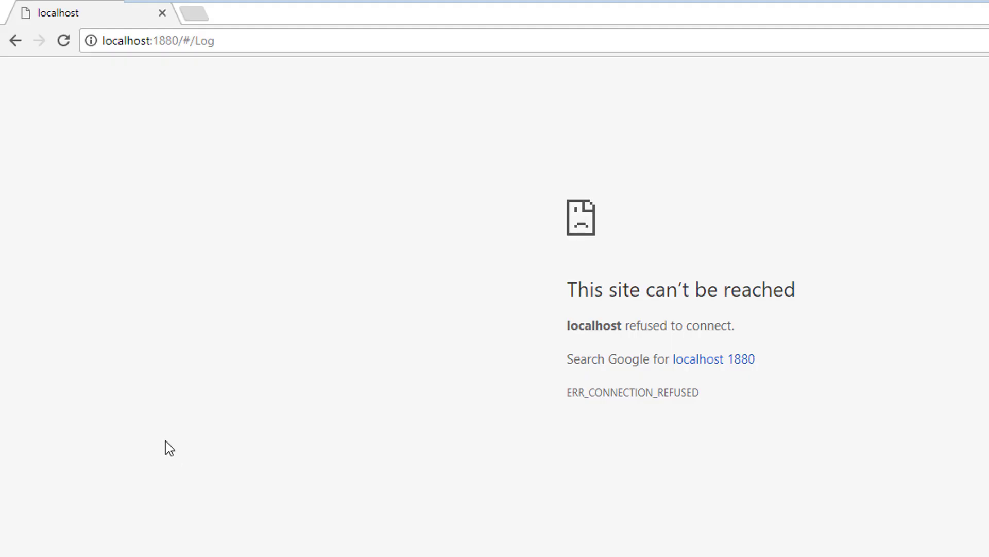
- Reload the connection-refused page so the Job Service Log File page of 12b11da92ffd loads
click(63, 41)
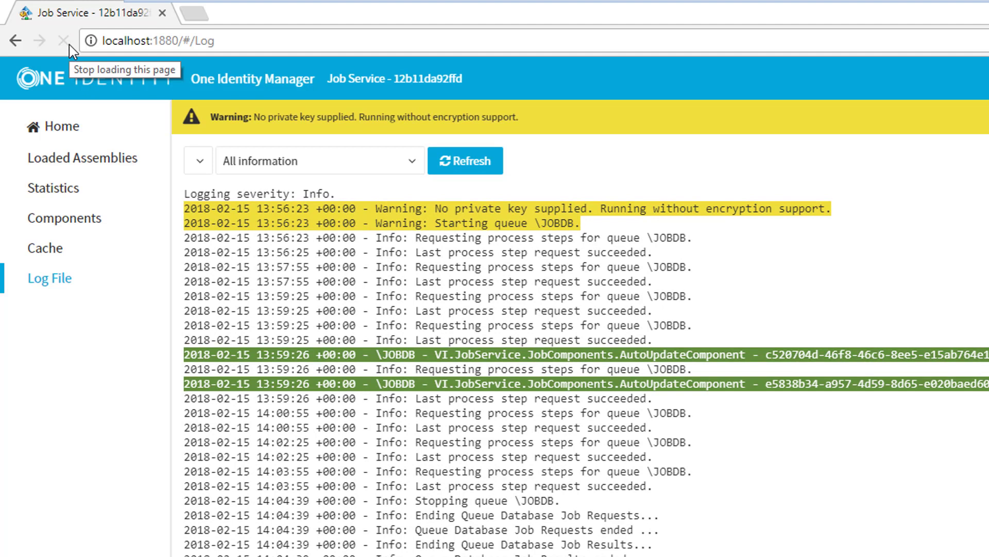
mouse_move(732, 488)
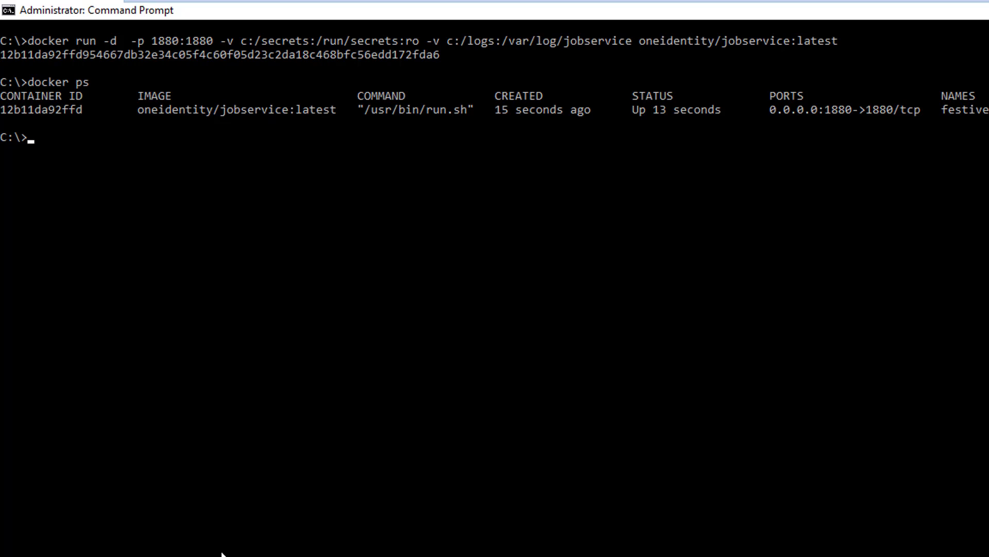
mouse_move(278, 512)
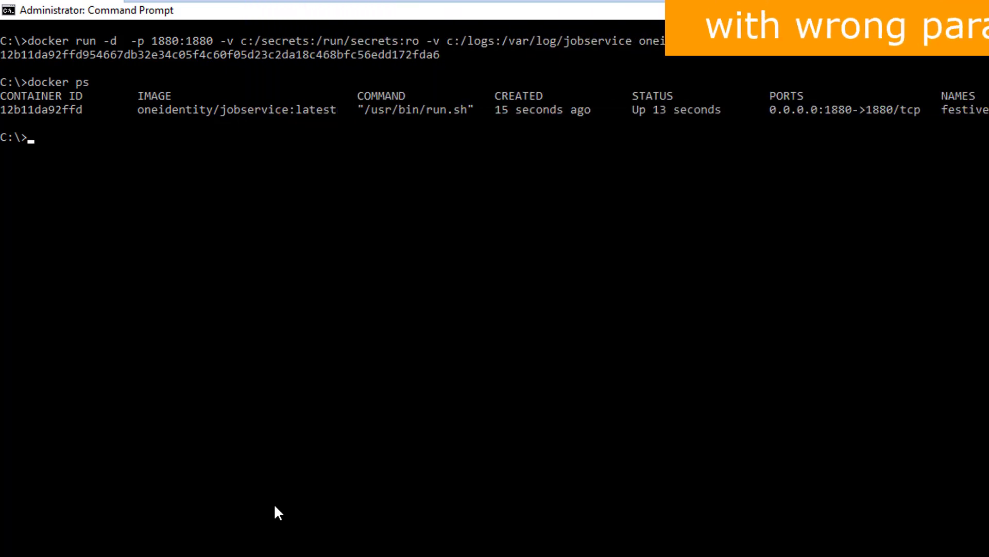
- Stop container 12b11da92ffd with its pasted ID, then issue docker rm 12b11da92ffd
text(docke s)
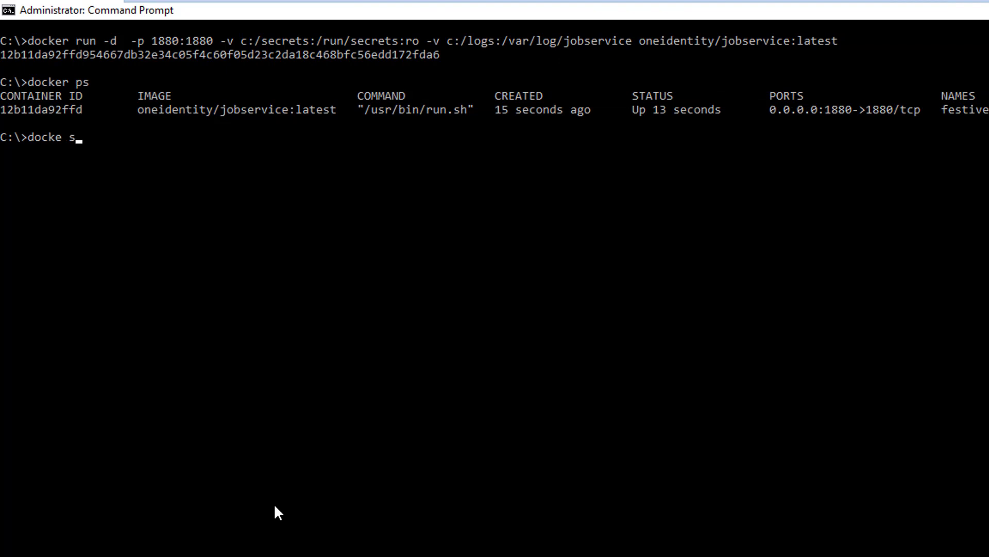
text(top)
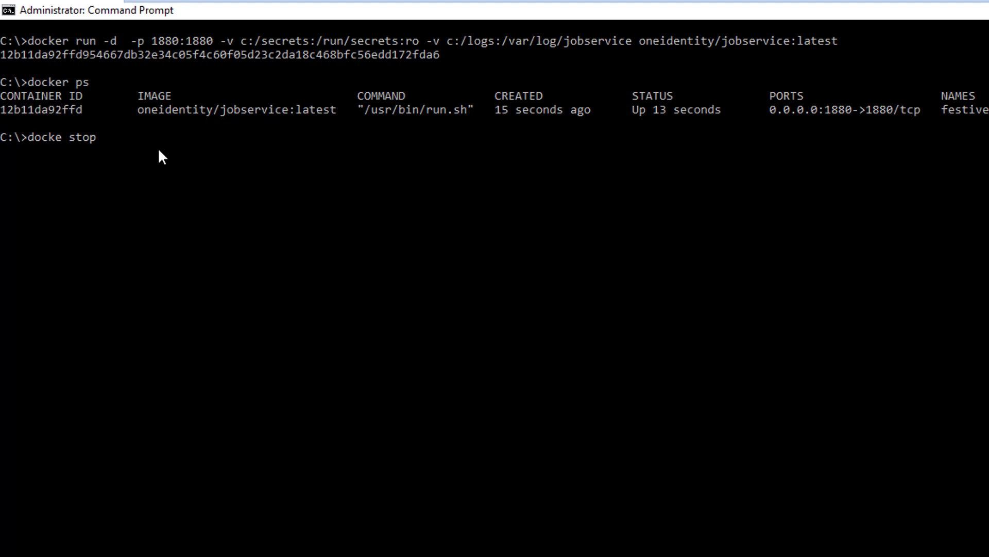
right_click(160, 157)
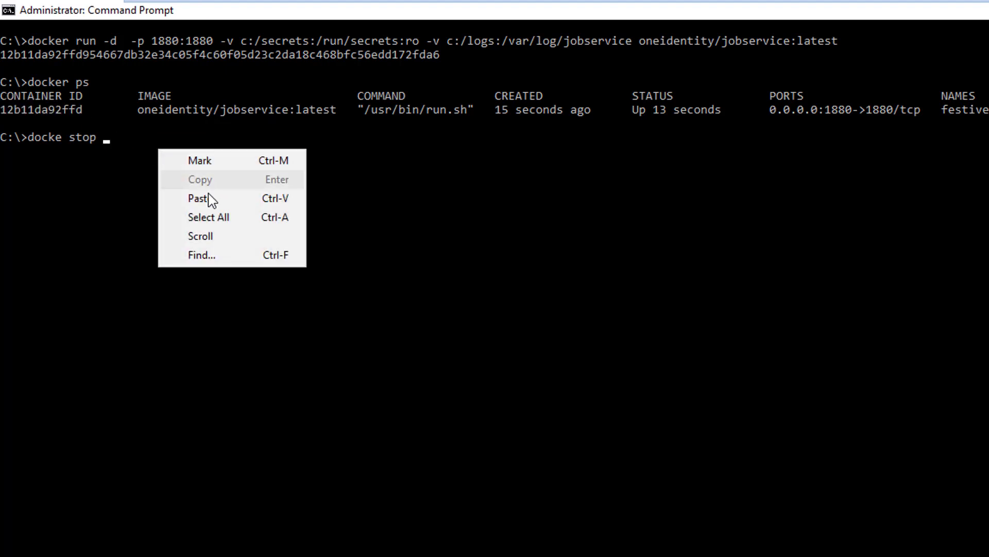
click(199, 198)
text(d)
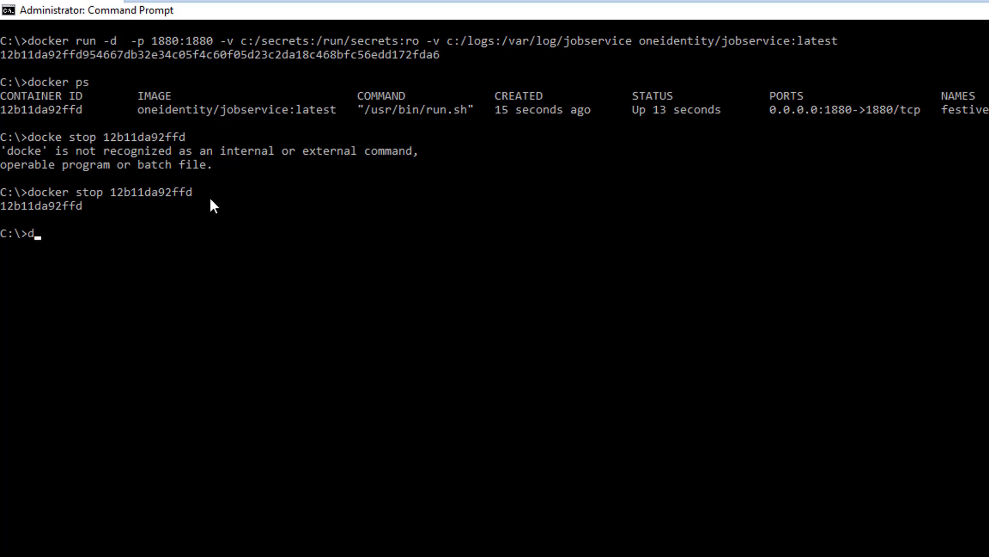
text(ocker rm)
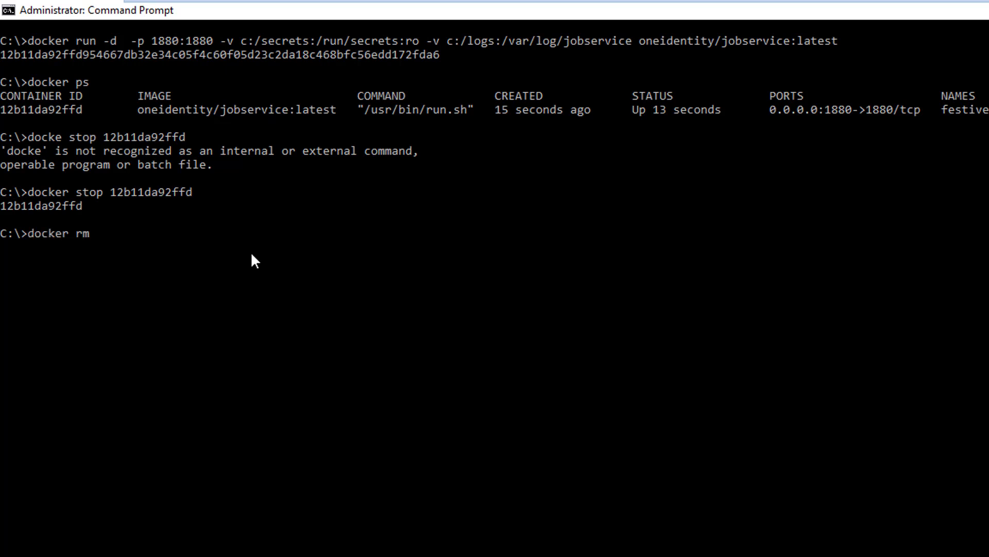
text(12b11da92ffd)
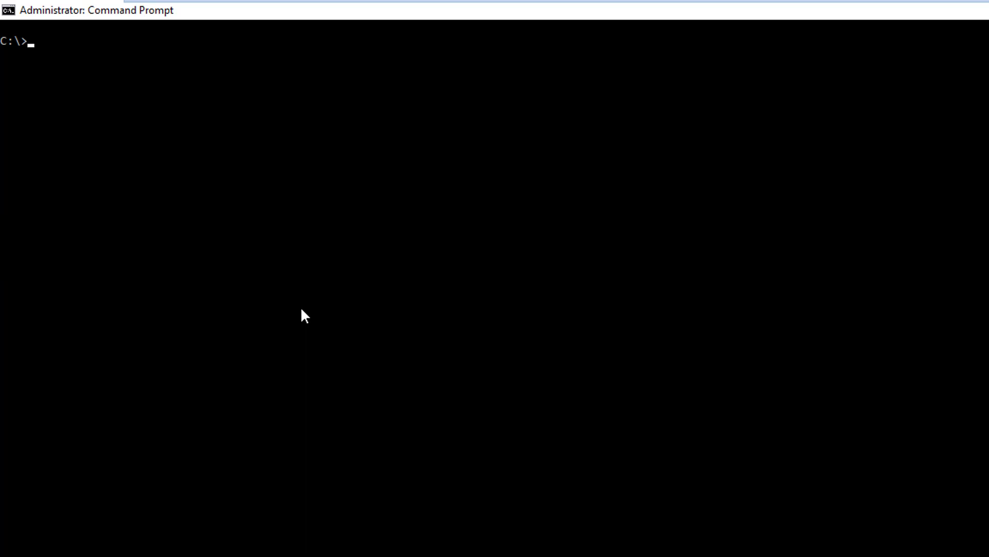
- Run the jobservice container again with the '-p 1880:1880' port mapping removed from the command
text(docker ps)
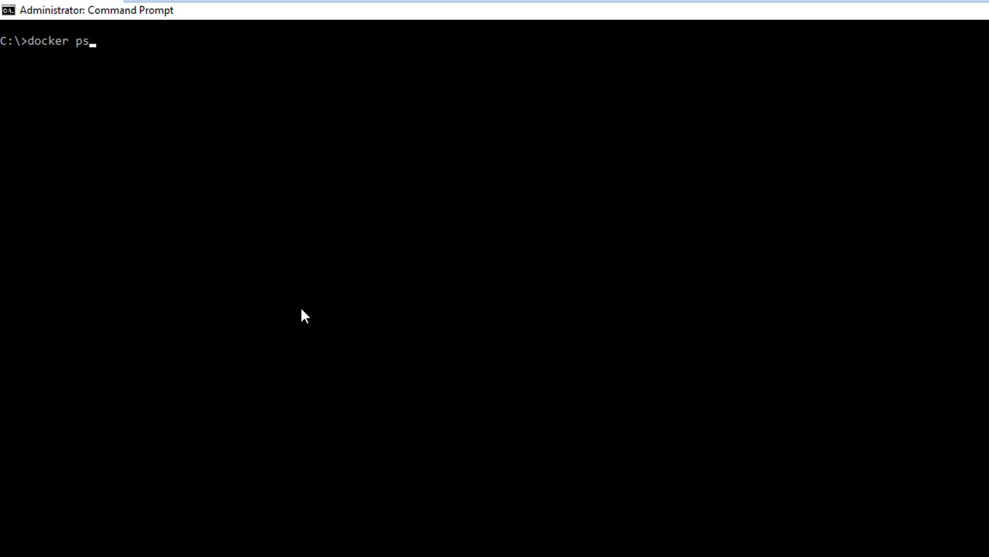
text(run -d  -p 1880:1880 -v c:/secrets:/run/secrets:ro -v c:/logs:/var/log/jobservice oneidentity/jobservice:latest)
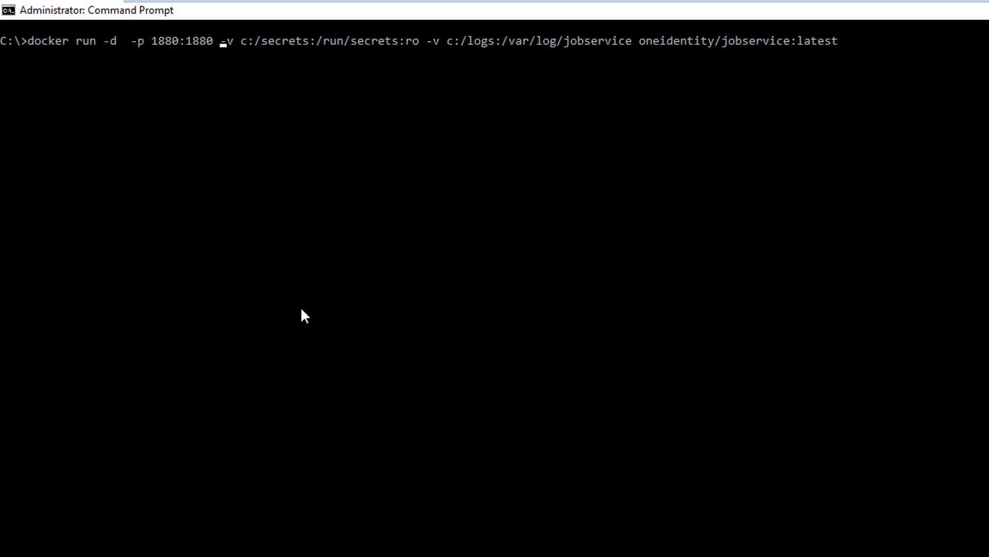
key(Backspace)
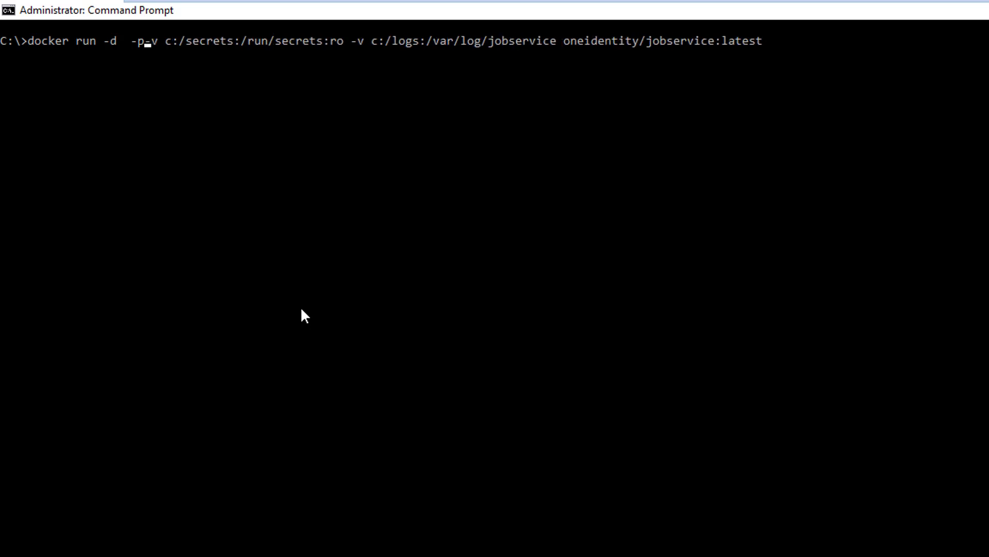
key(Backspace)
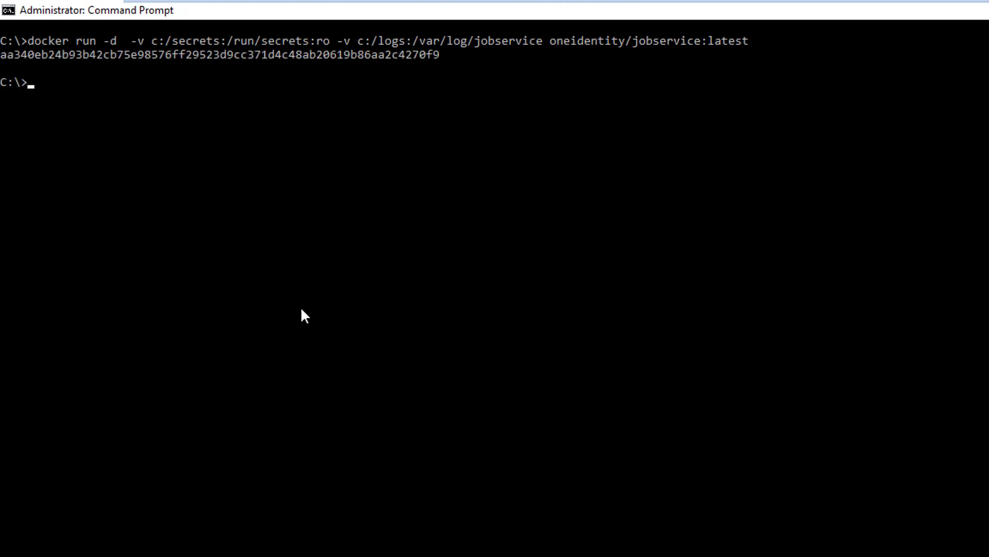
- List running containers to confirm aa340eb24b93 is up with only 1880/tcp
text(docker ps)
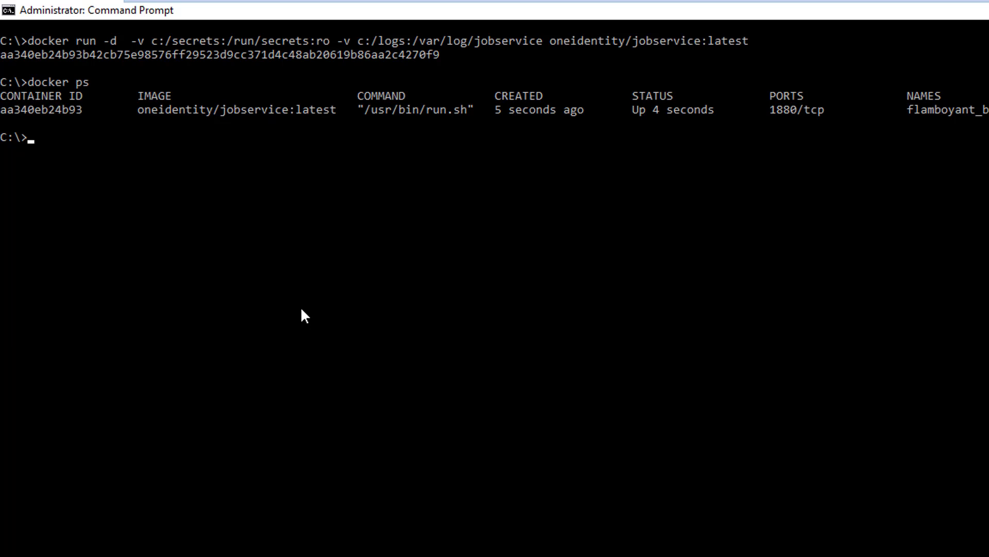
text(docker ps)
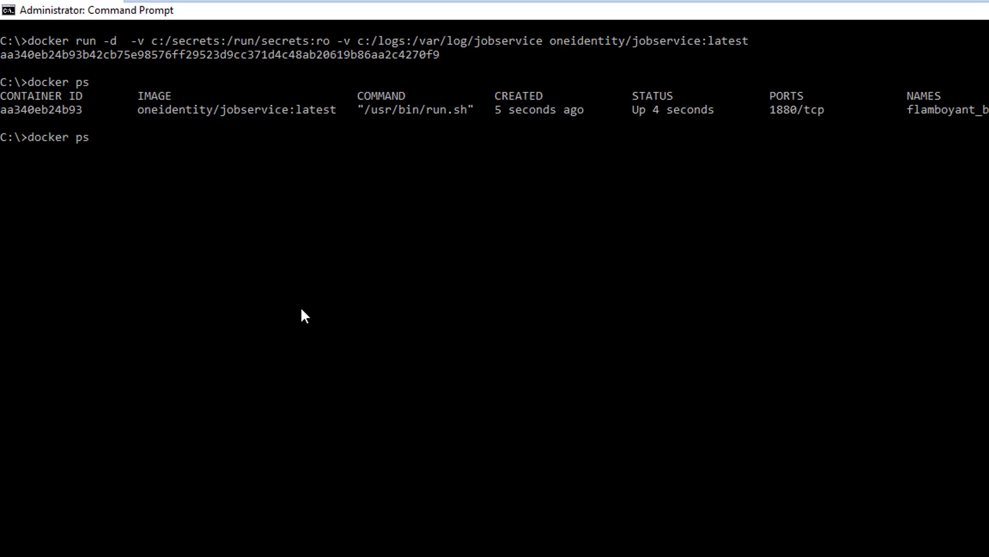
key(Return)
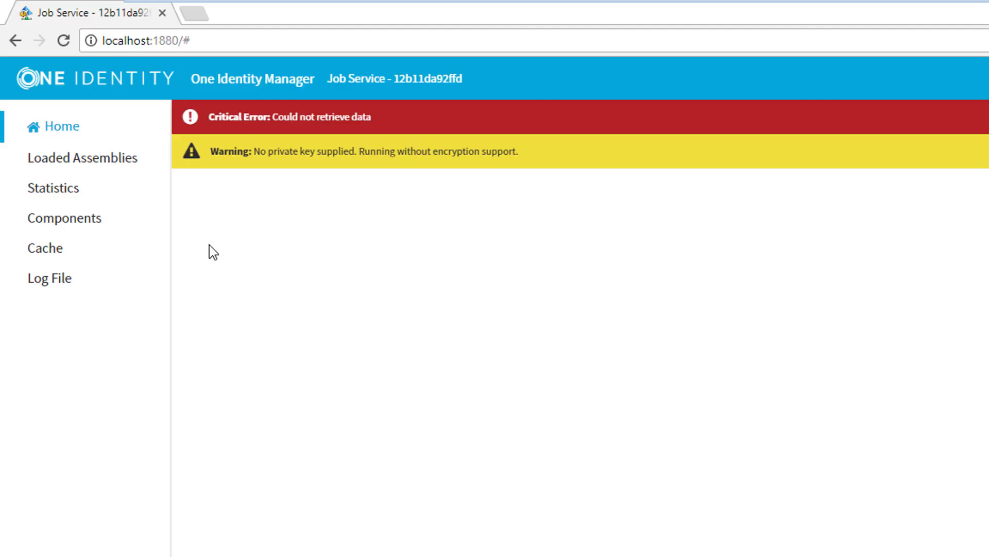
- Reload localhost:1880 repeatedly until Chrome reports the connection is refused
click(62, 40)
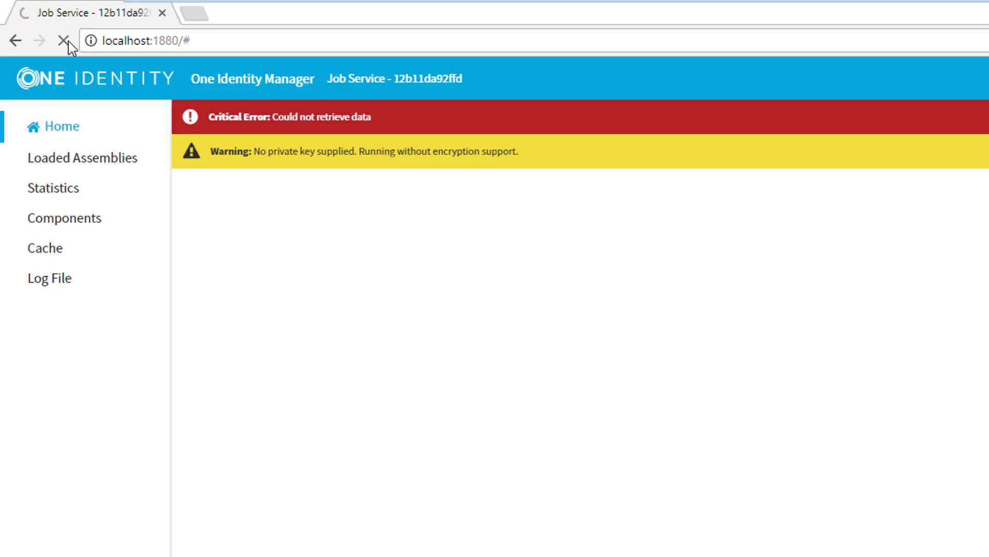
click(65, 40)
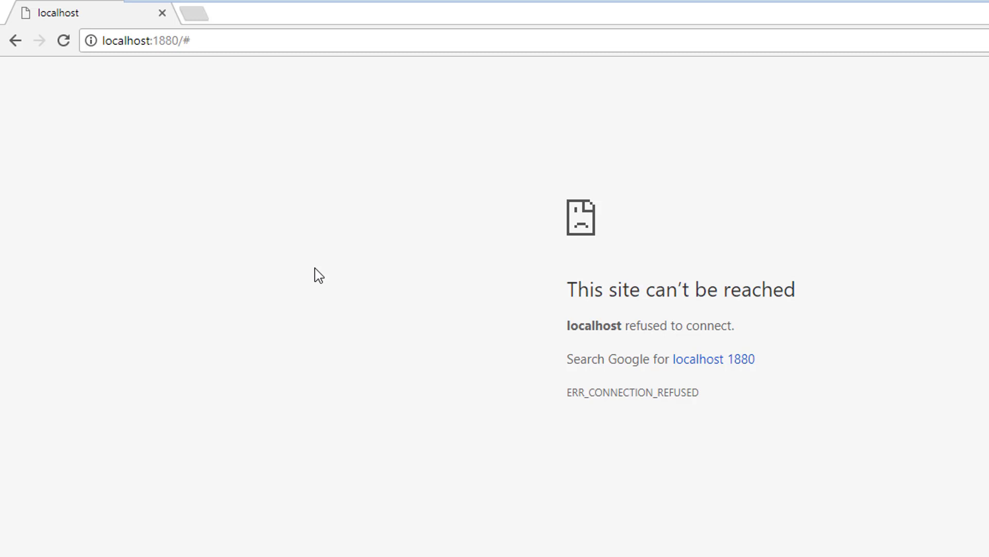
click(62, 40)
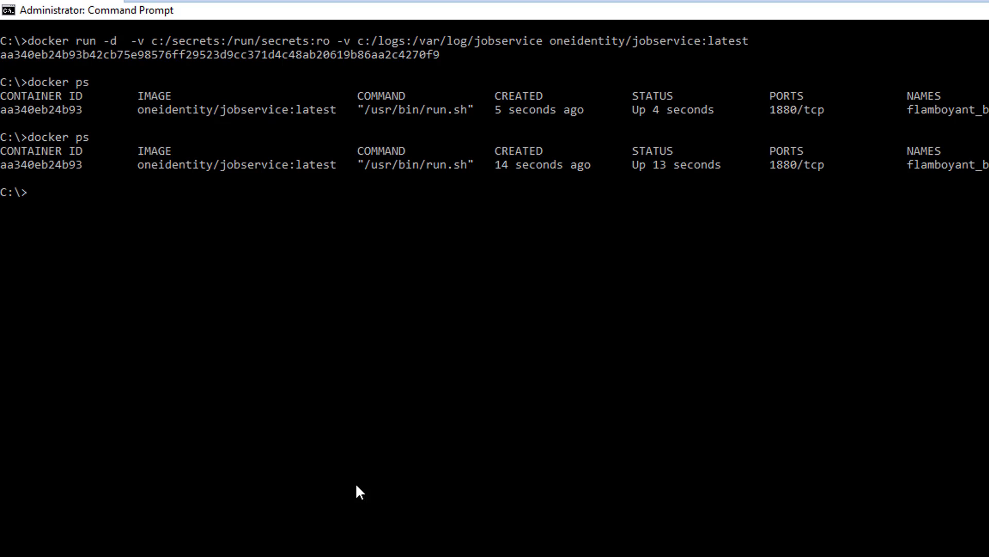
- List running containers a third time, showing the Job Service container still up
text(docker ps)
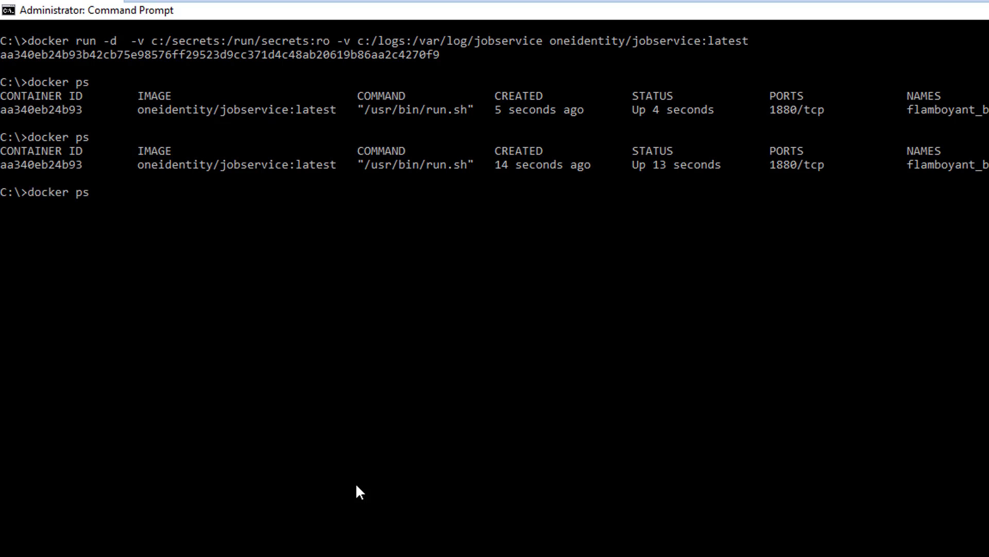
key(Return)
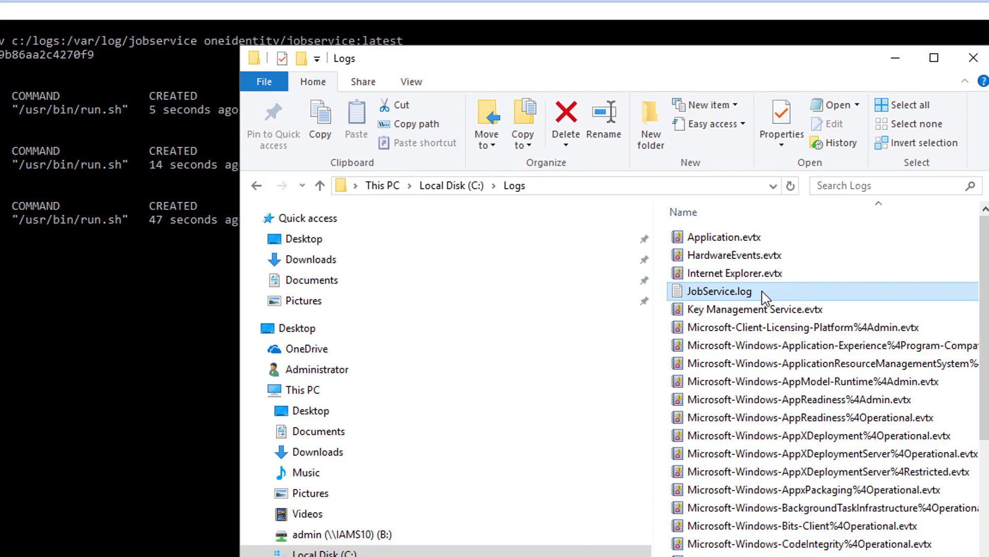
- Read JobService.log in Notepad from C:\Logs, then close Notepad and the Logs folder
double_click(716, 291)
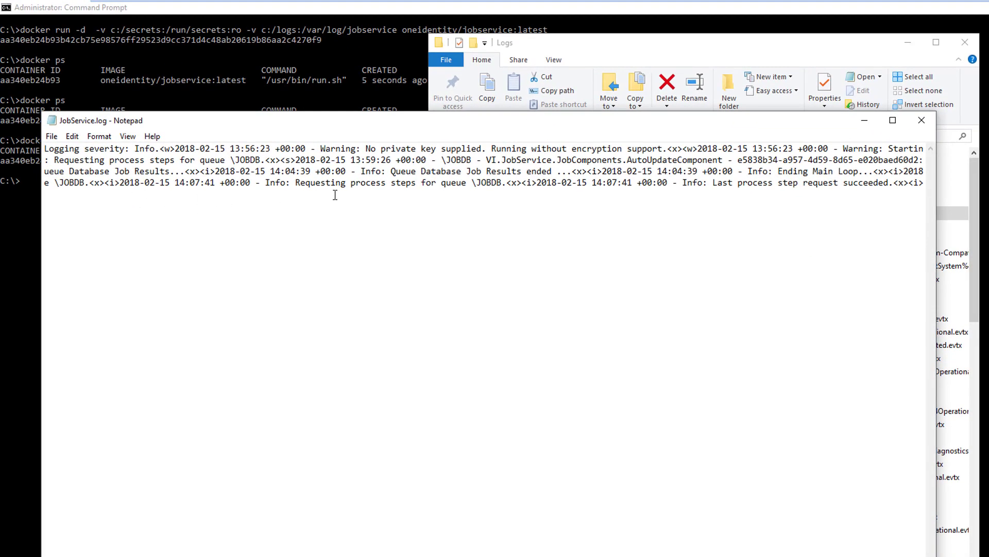
mouse_move(825, 214)
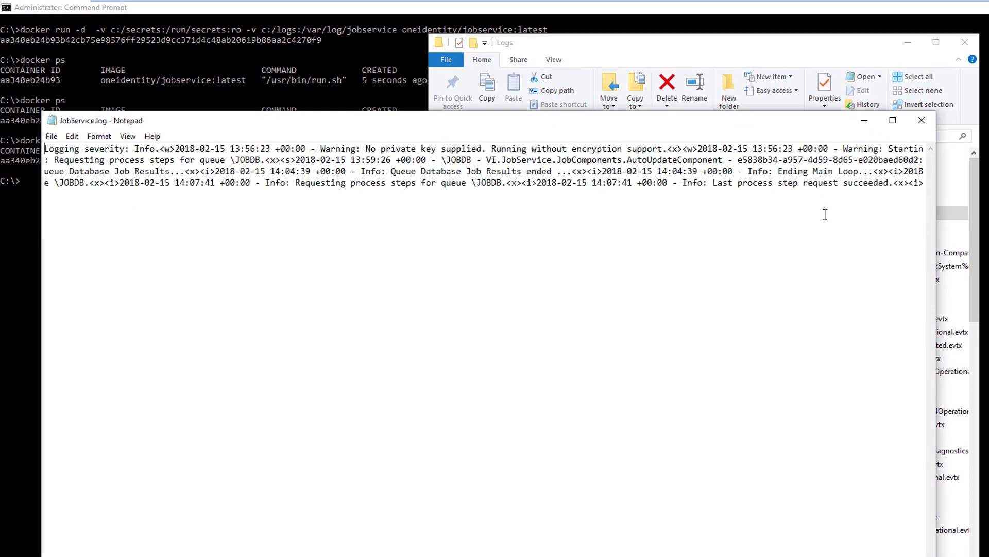
mouse_move(922, 120)
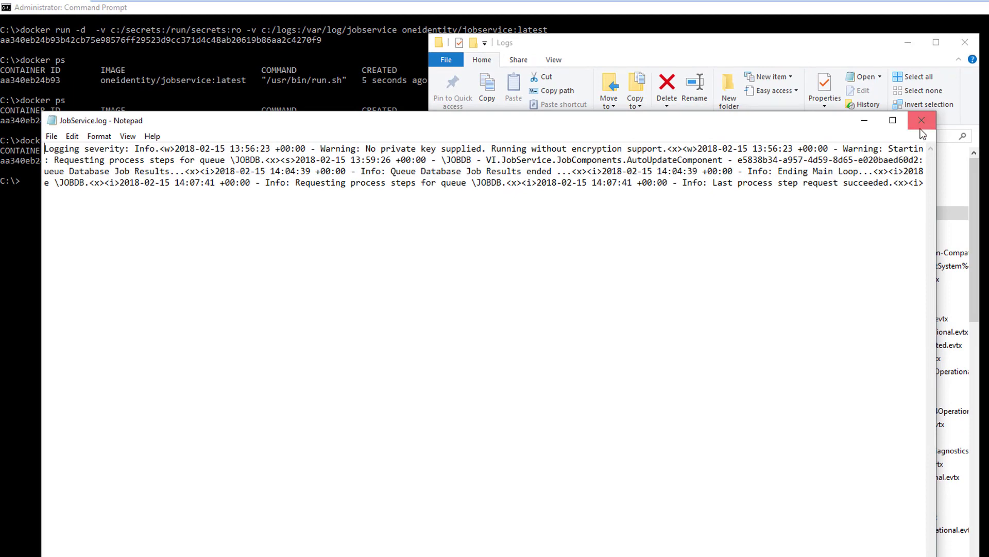
click(922, 120)
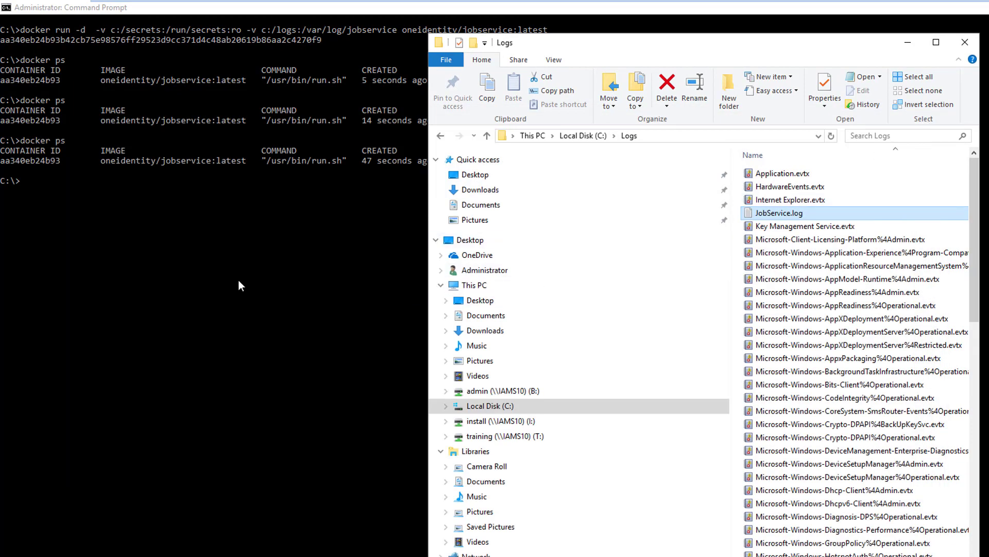
click(965, 42)
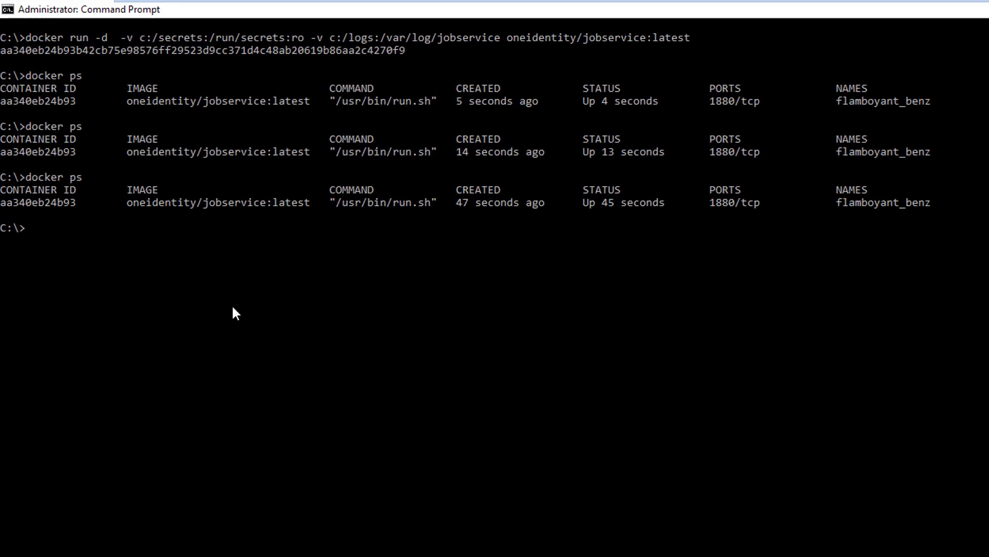
mouse_move(121, 221)
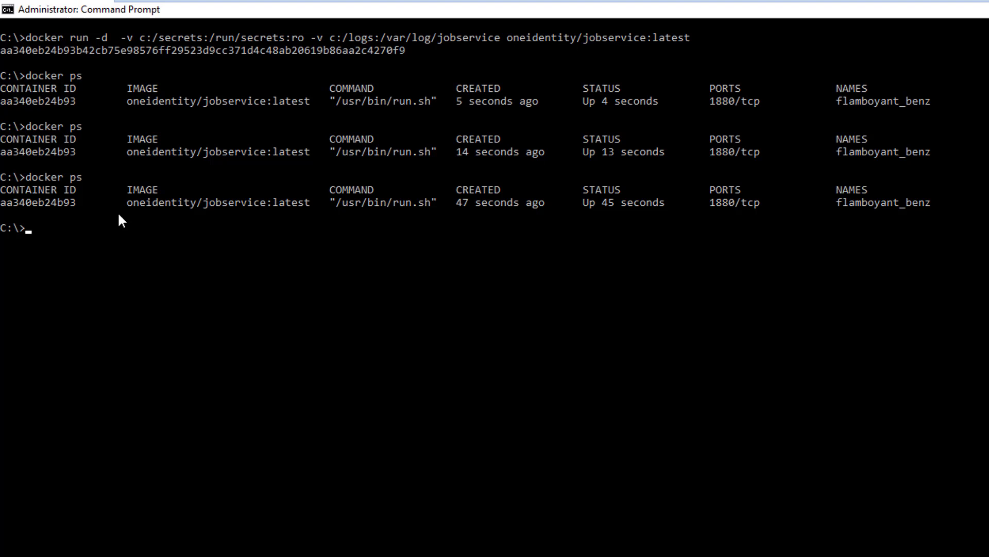
- Stop container aa340eb24b93 using its pasted ID and begin a docker rm for it
text(docker st)
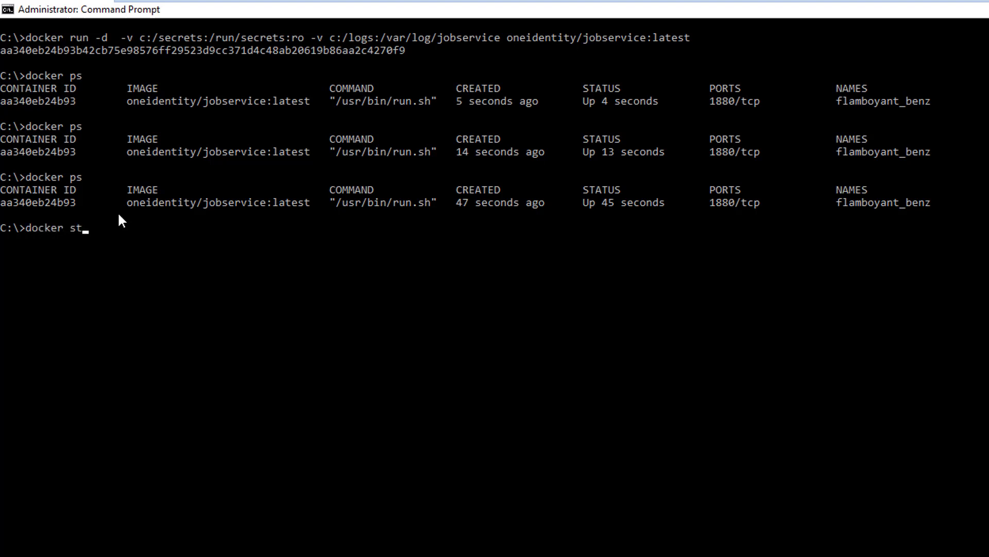
text(op)
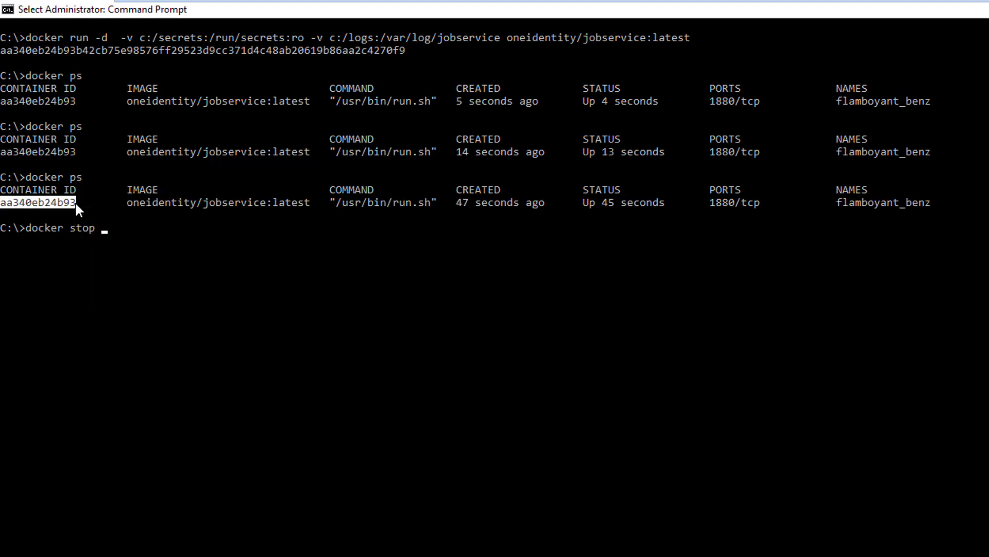
right_click(76, 228)
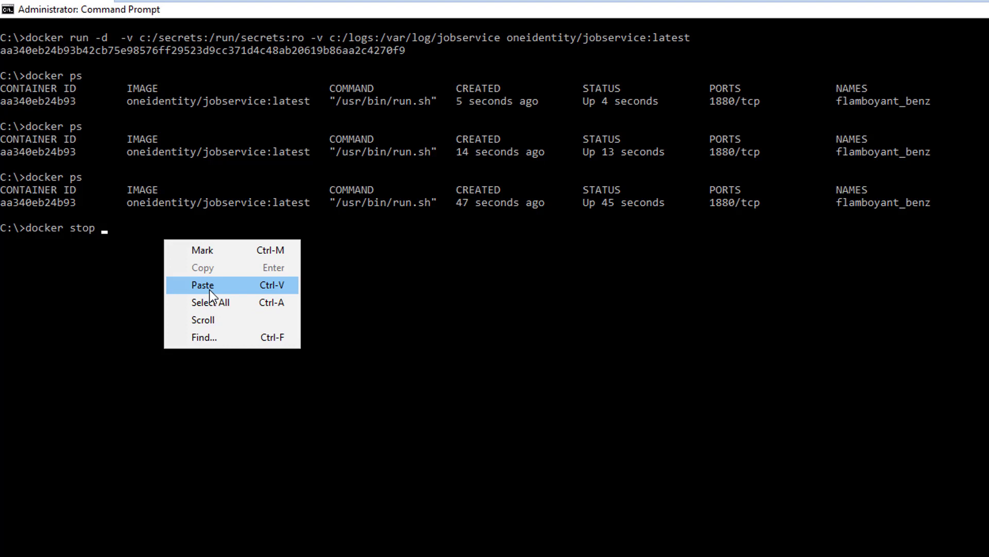
click(202, 284)
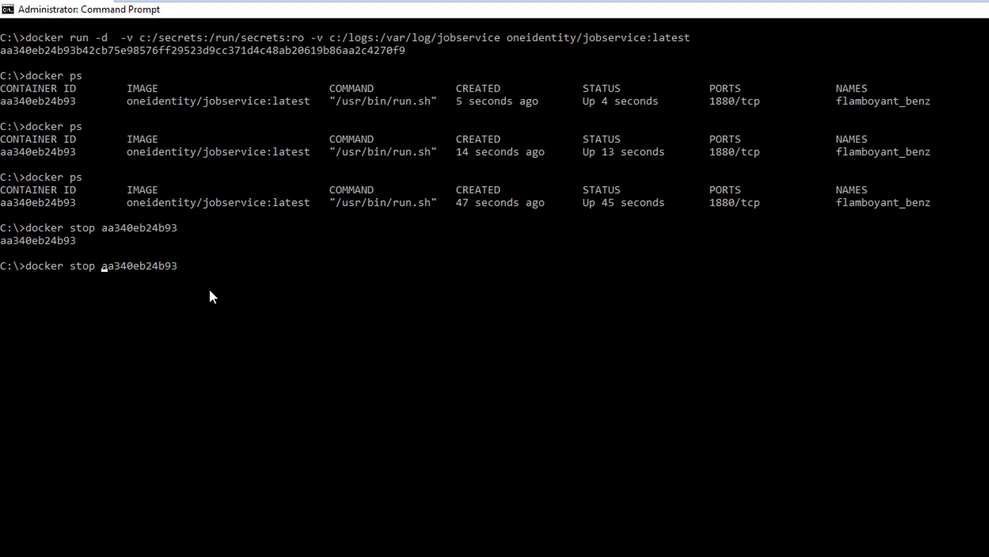
text(rm)
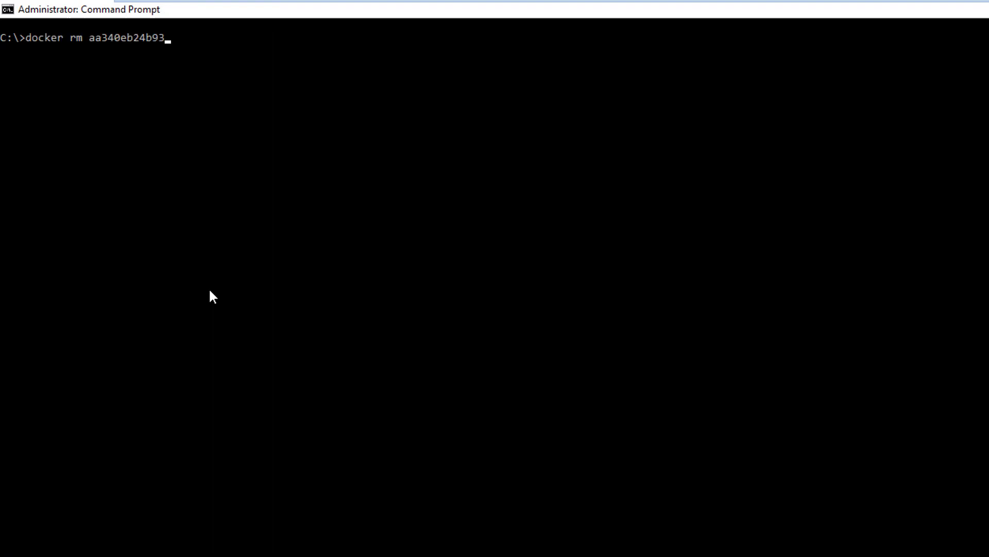
- Launch a detached oneidentity/jobservice container with -p 1880:1880 and the secrets and logs volumes
text(docker run -d  -v c:/secrets:/run/secrets:ro -v c:/logs:/var/log/jobservice oneidentity/jobservice:latest)
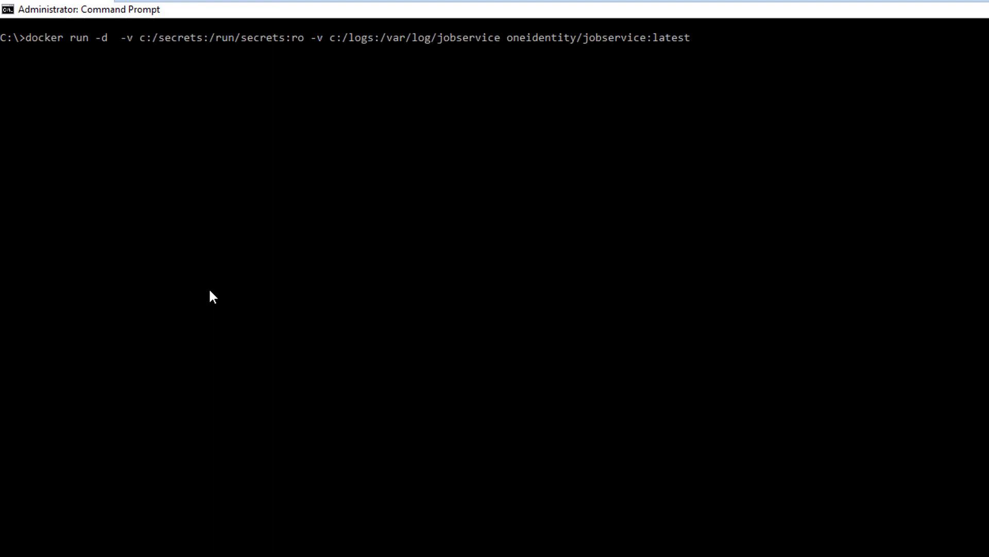
text(docke stop 12b11da92ffd)
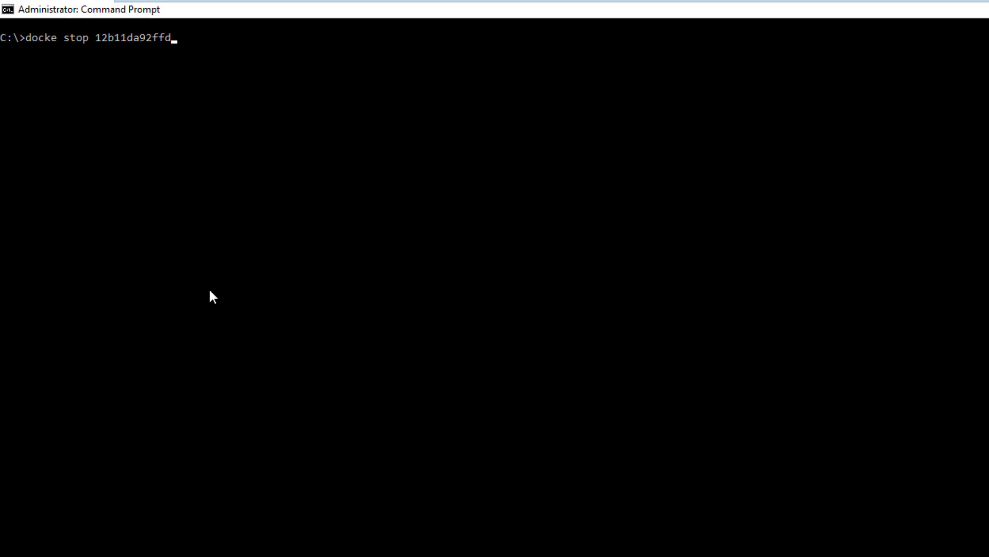
text(docker run -d  -p 1880:1880 -v c:/secrets:/run/secrets:ro -v c:/logs:/var/log/jobservice oneidentity/jobservice:latest)
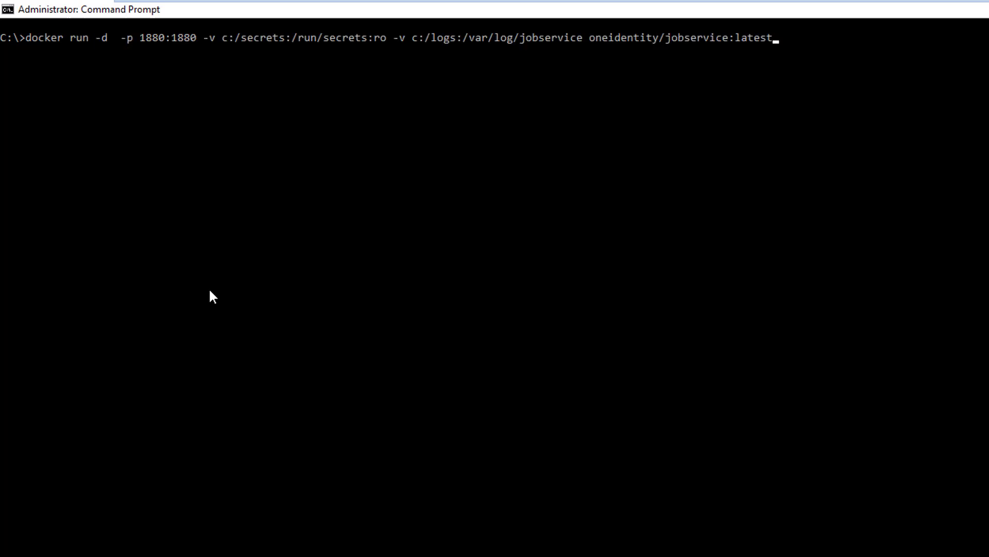
key(Return)
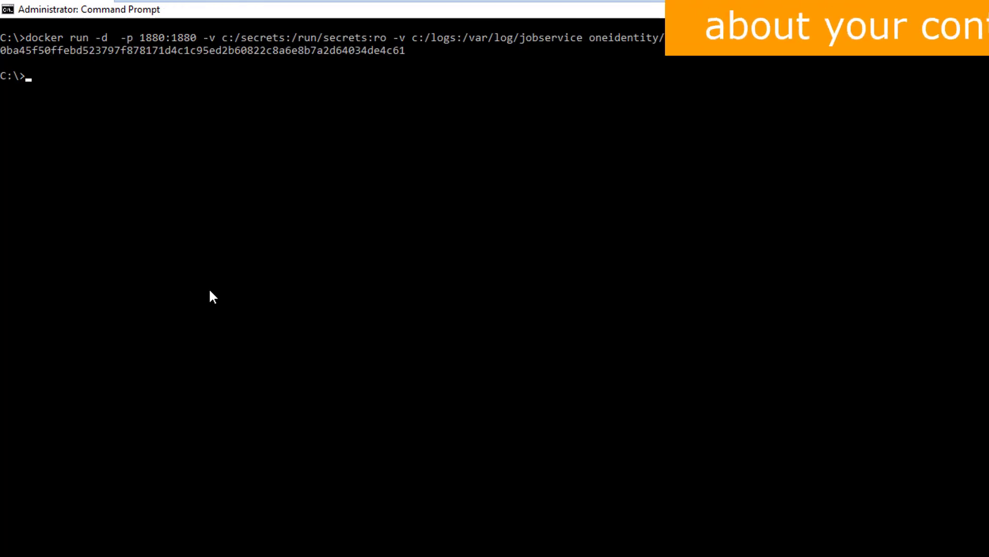
- Begin a docker inspect command for the new container 0ba45f50ffeb
text(docker insp)
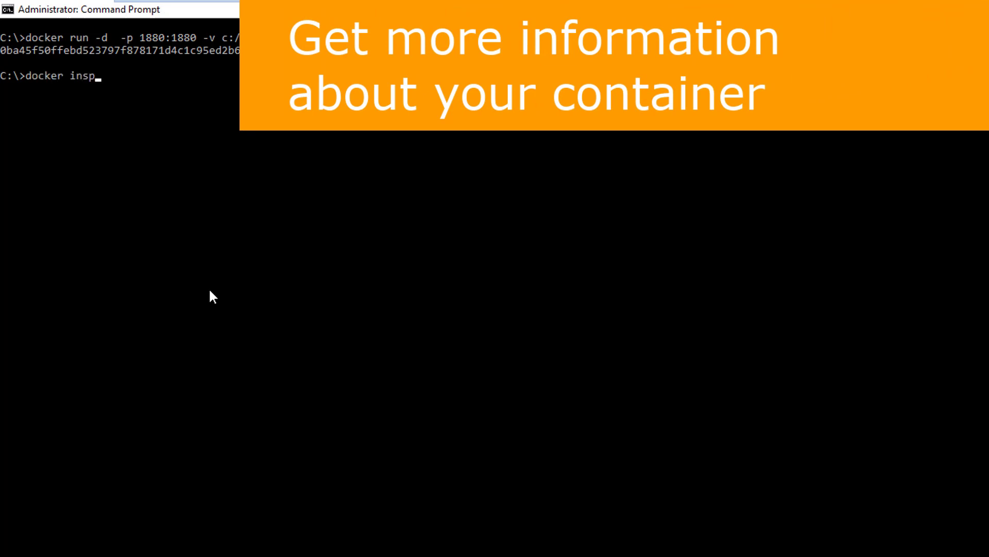
text(ect)
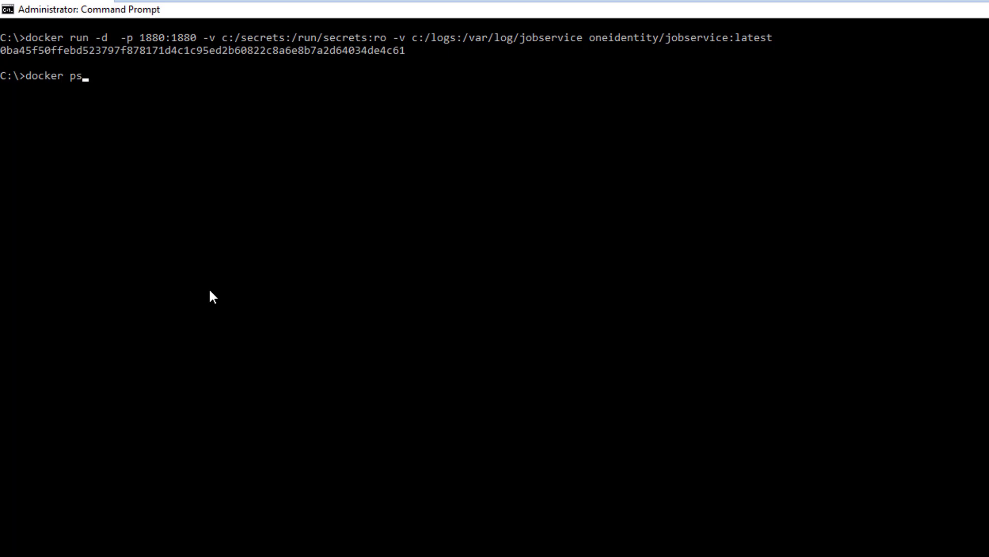
- List running containers showing 0ba45f50ffeb with 0.0.0.0:1880->1880/tcp, then start docker inspect
key(Return)
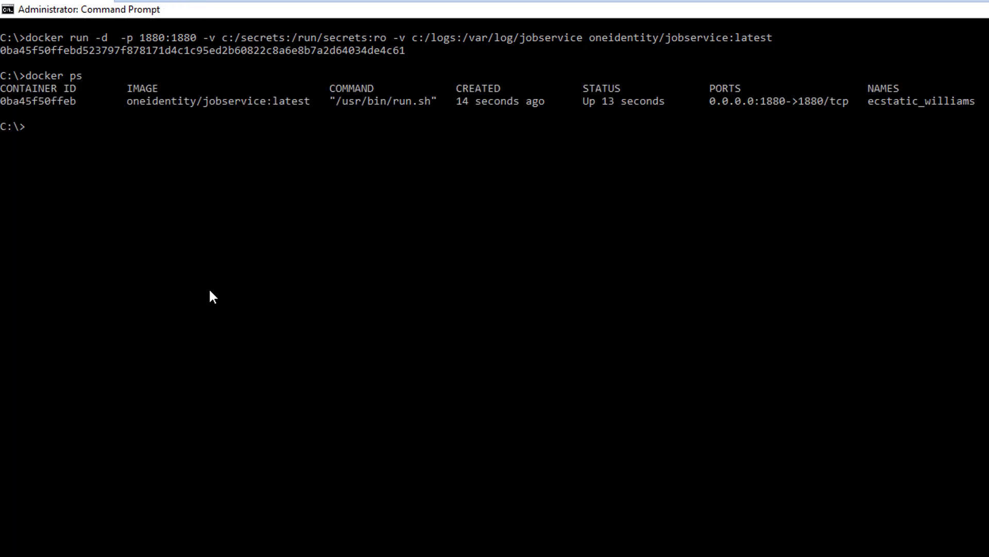
text(docker ins)
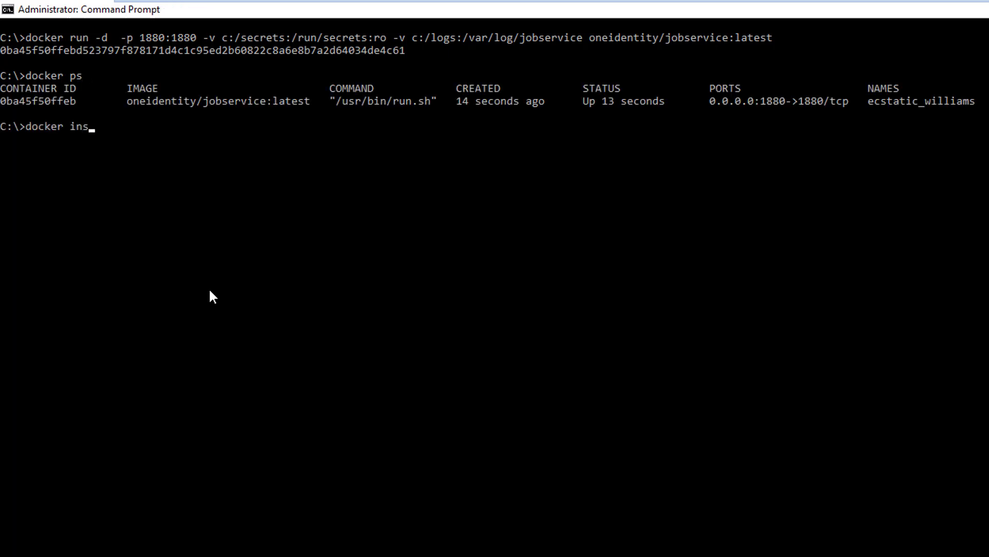
text(pect)
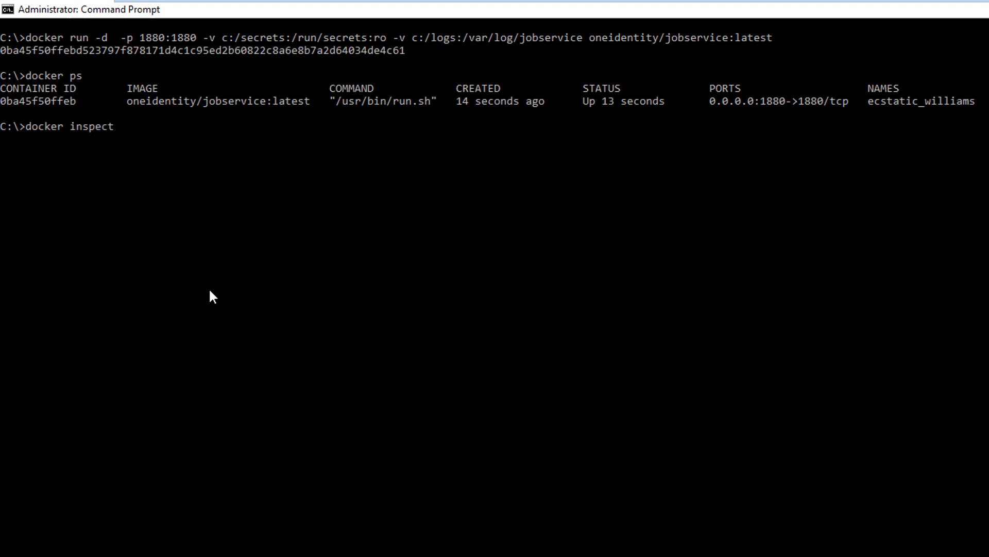
mouse_move(63, 108)
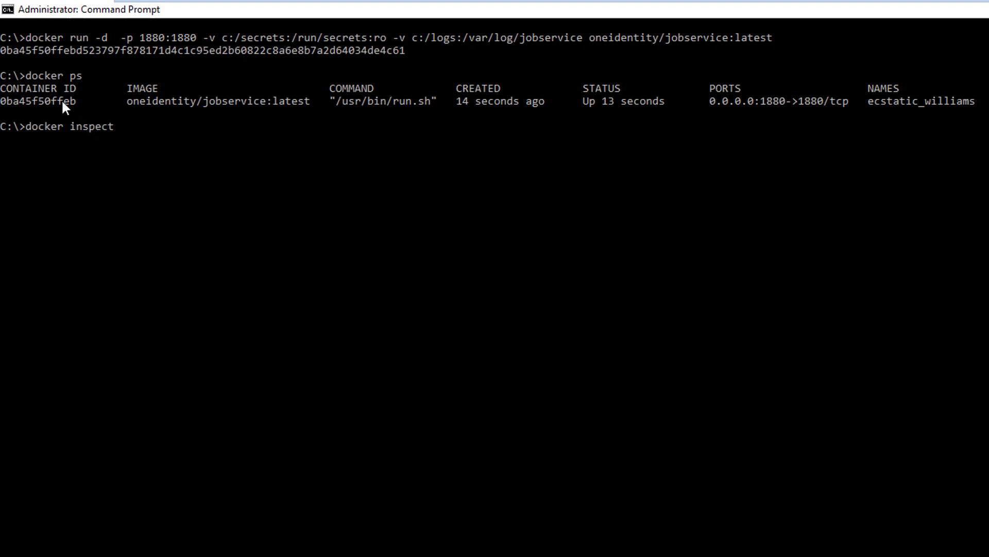
- Copy container ID 0ba45f50ffeb via Mark and paste it into the docker inspect command
right_click(63, 104)
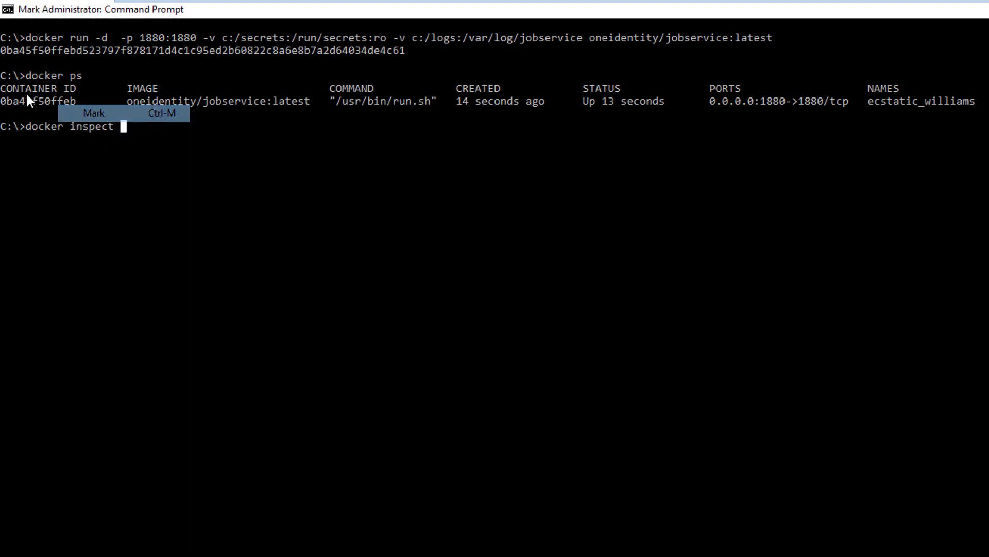
click(93, 113)
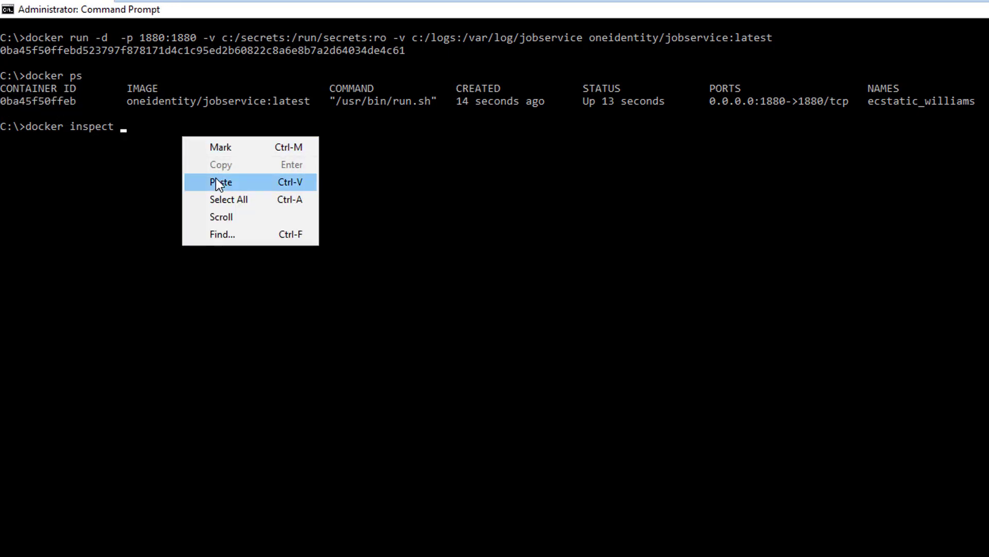
click(221, 182)
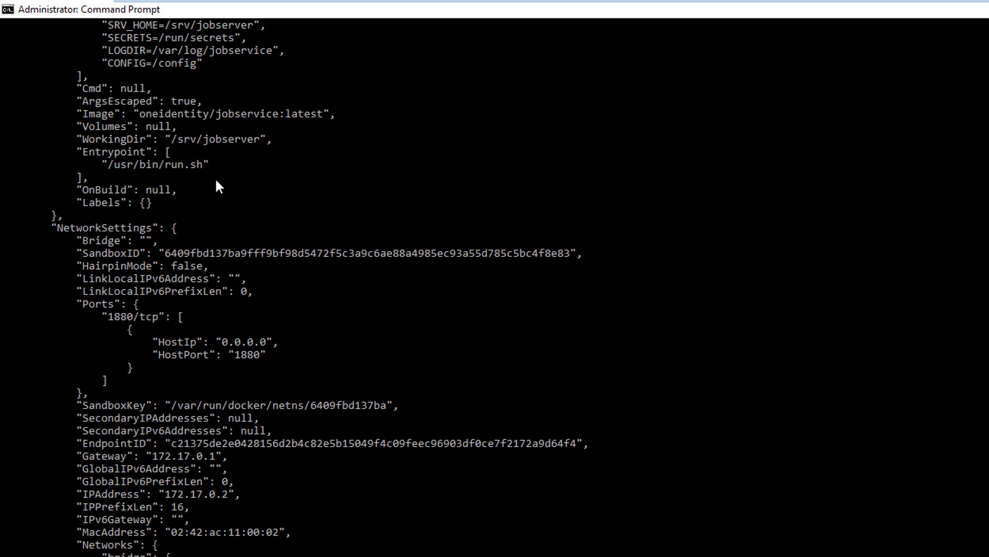
mouse_move(494, 498)
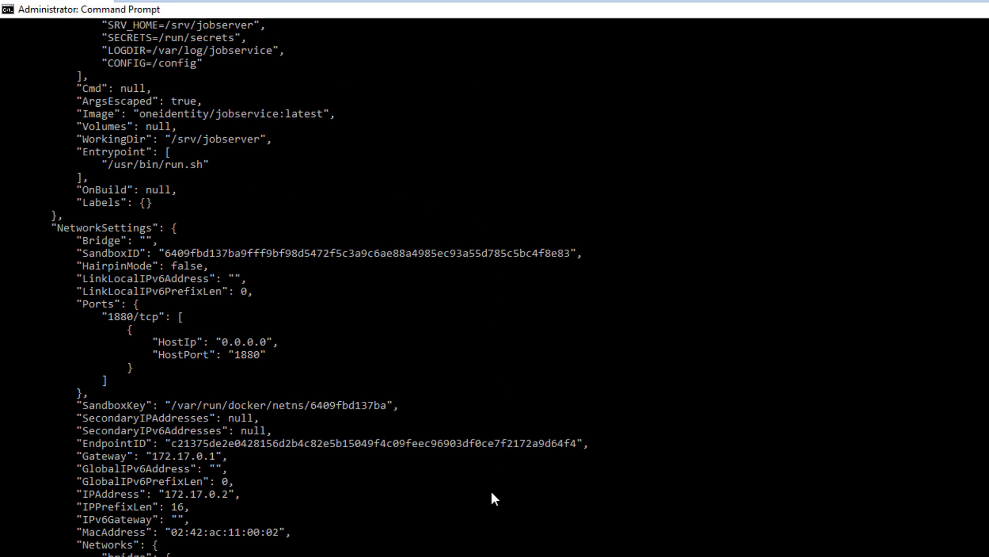
mouse_move(494, 499)
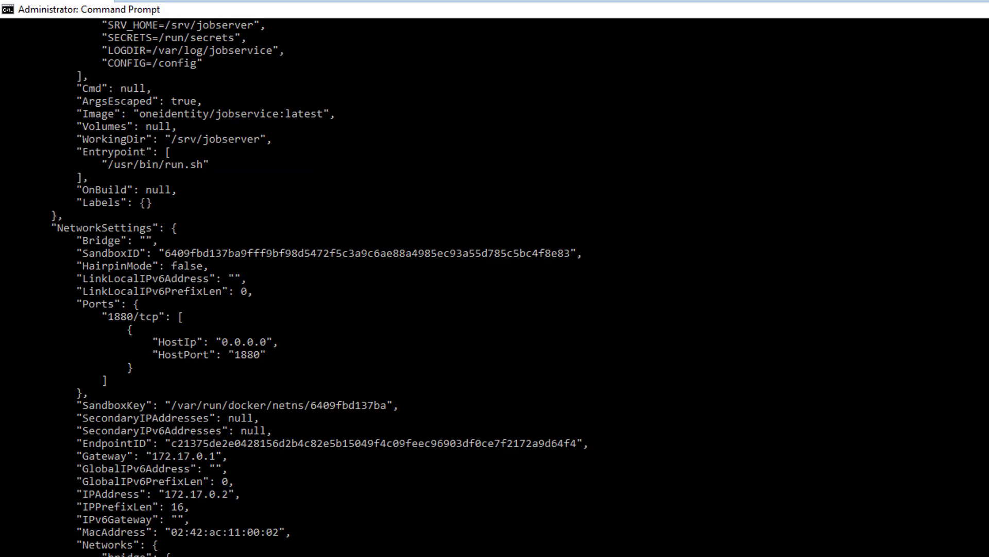
scroll(up, 3)
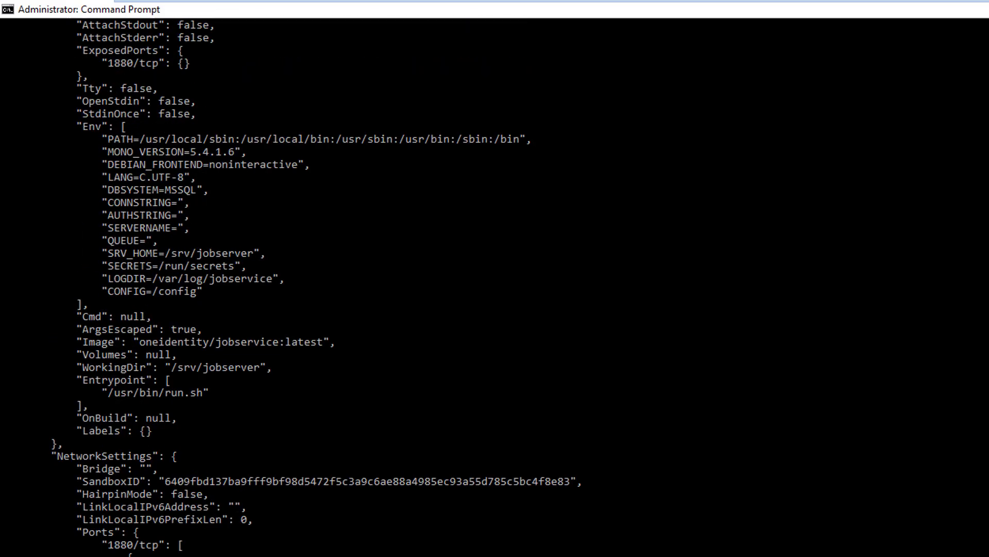
mouse_move(245, 269)
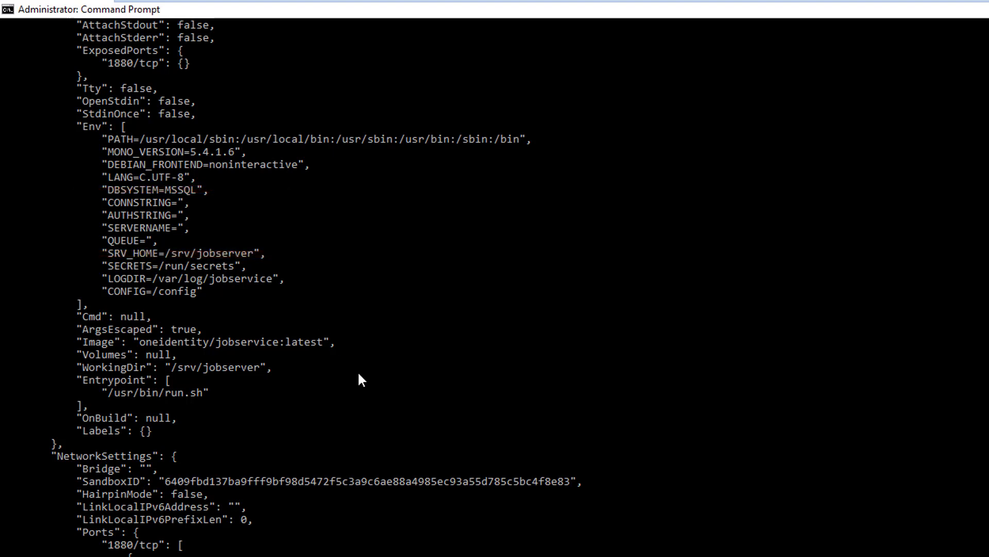
mouse_move(142, 268)
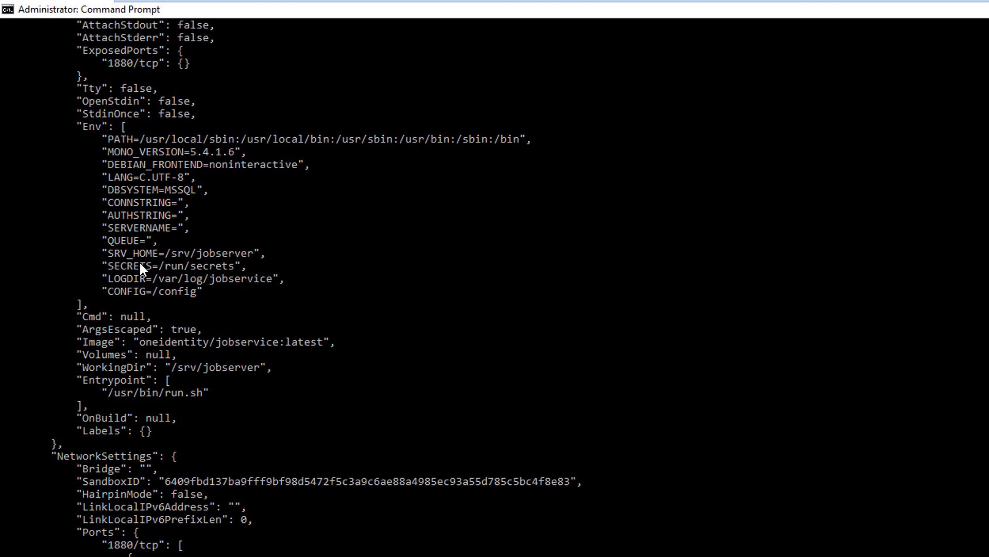
mouse_move(211, 223)
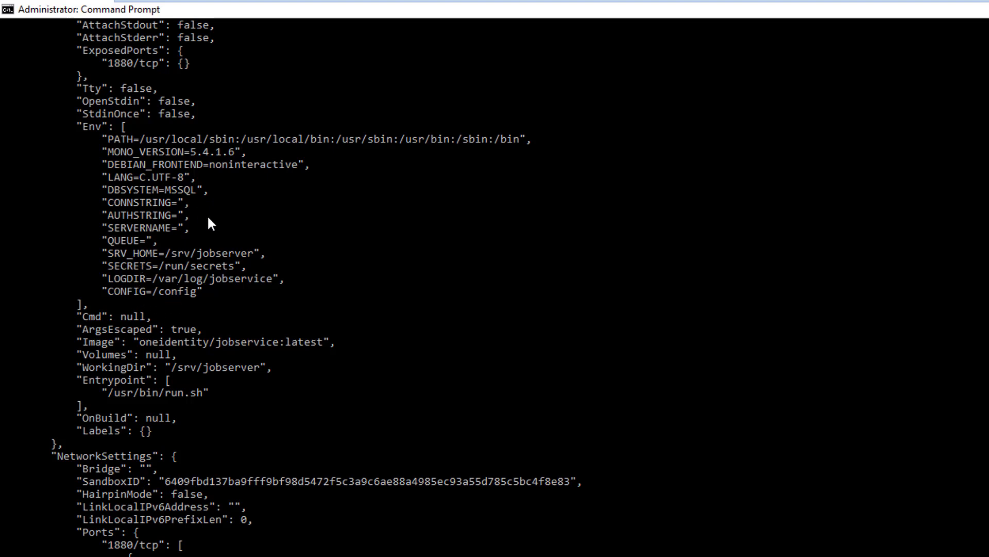
mouse_move(150, 216)
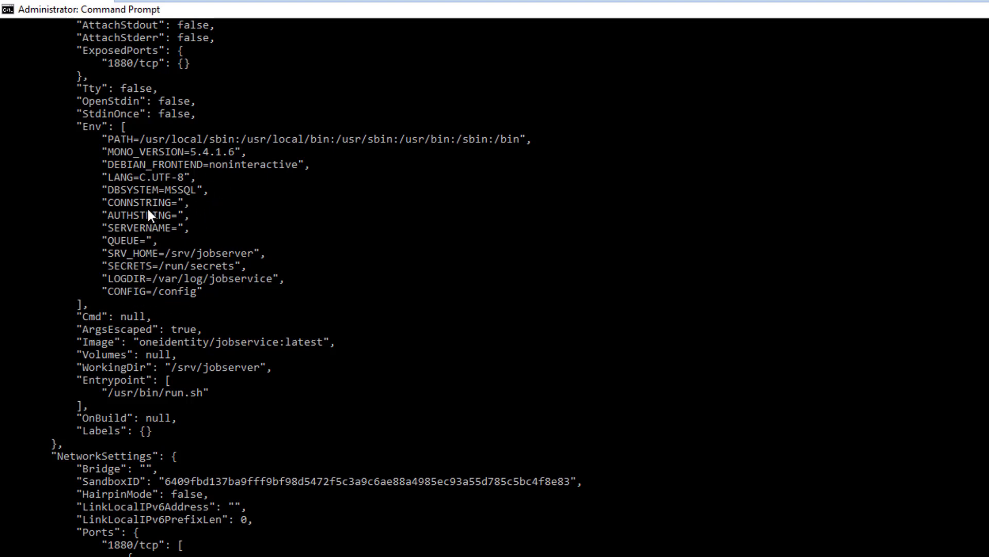
mouse_move(183, 244)
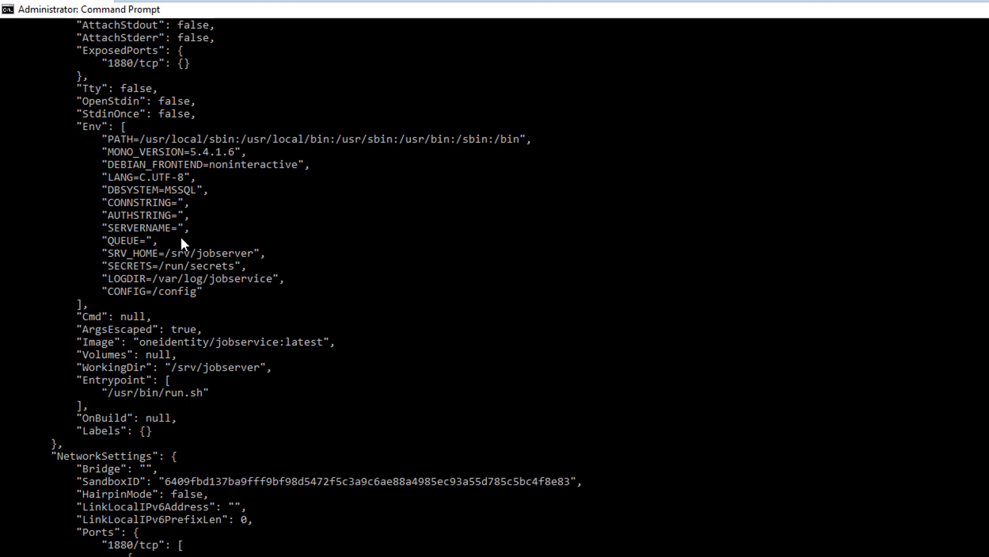
mouse_move(430, 445)
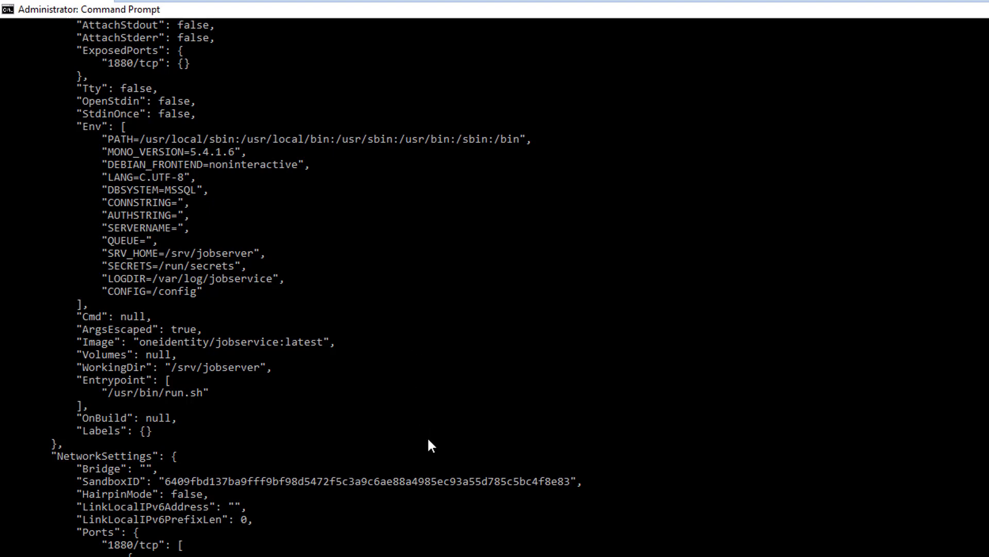
mouse_move(352, 464)
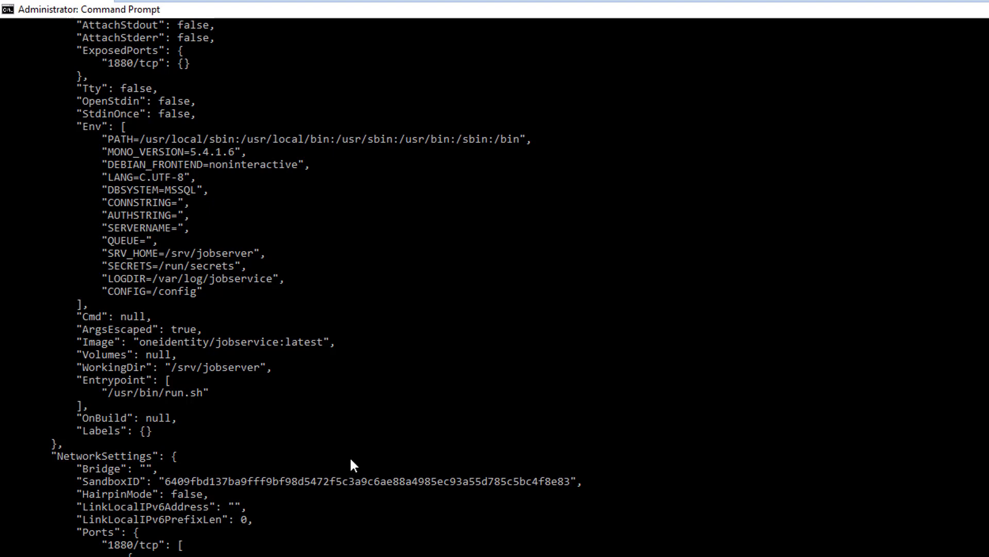
scroll(down, 3)
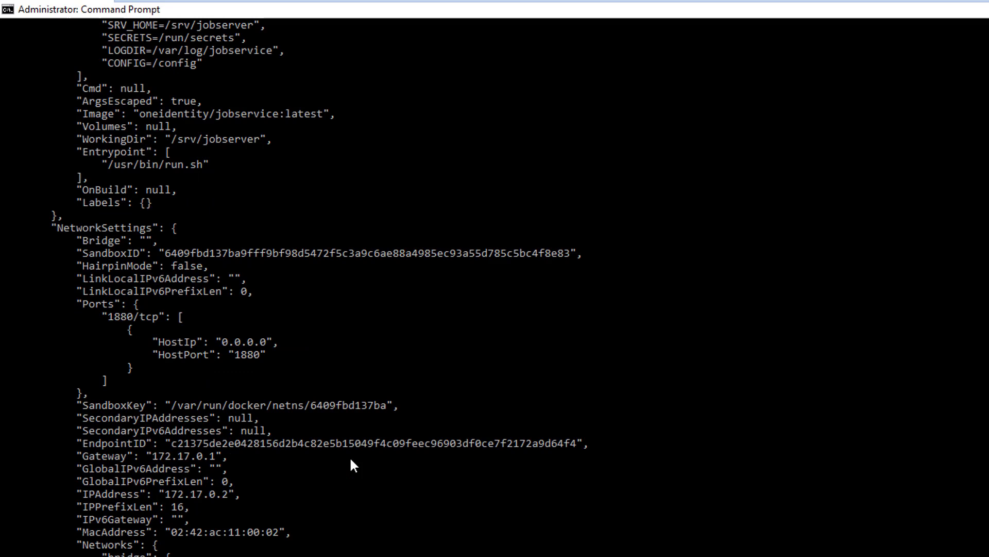